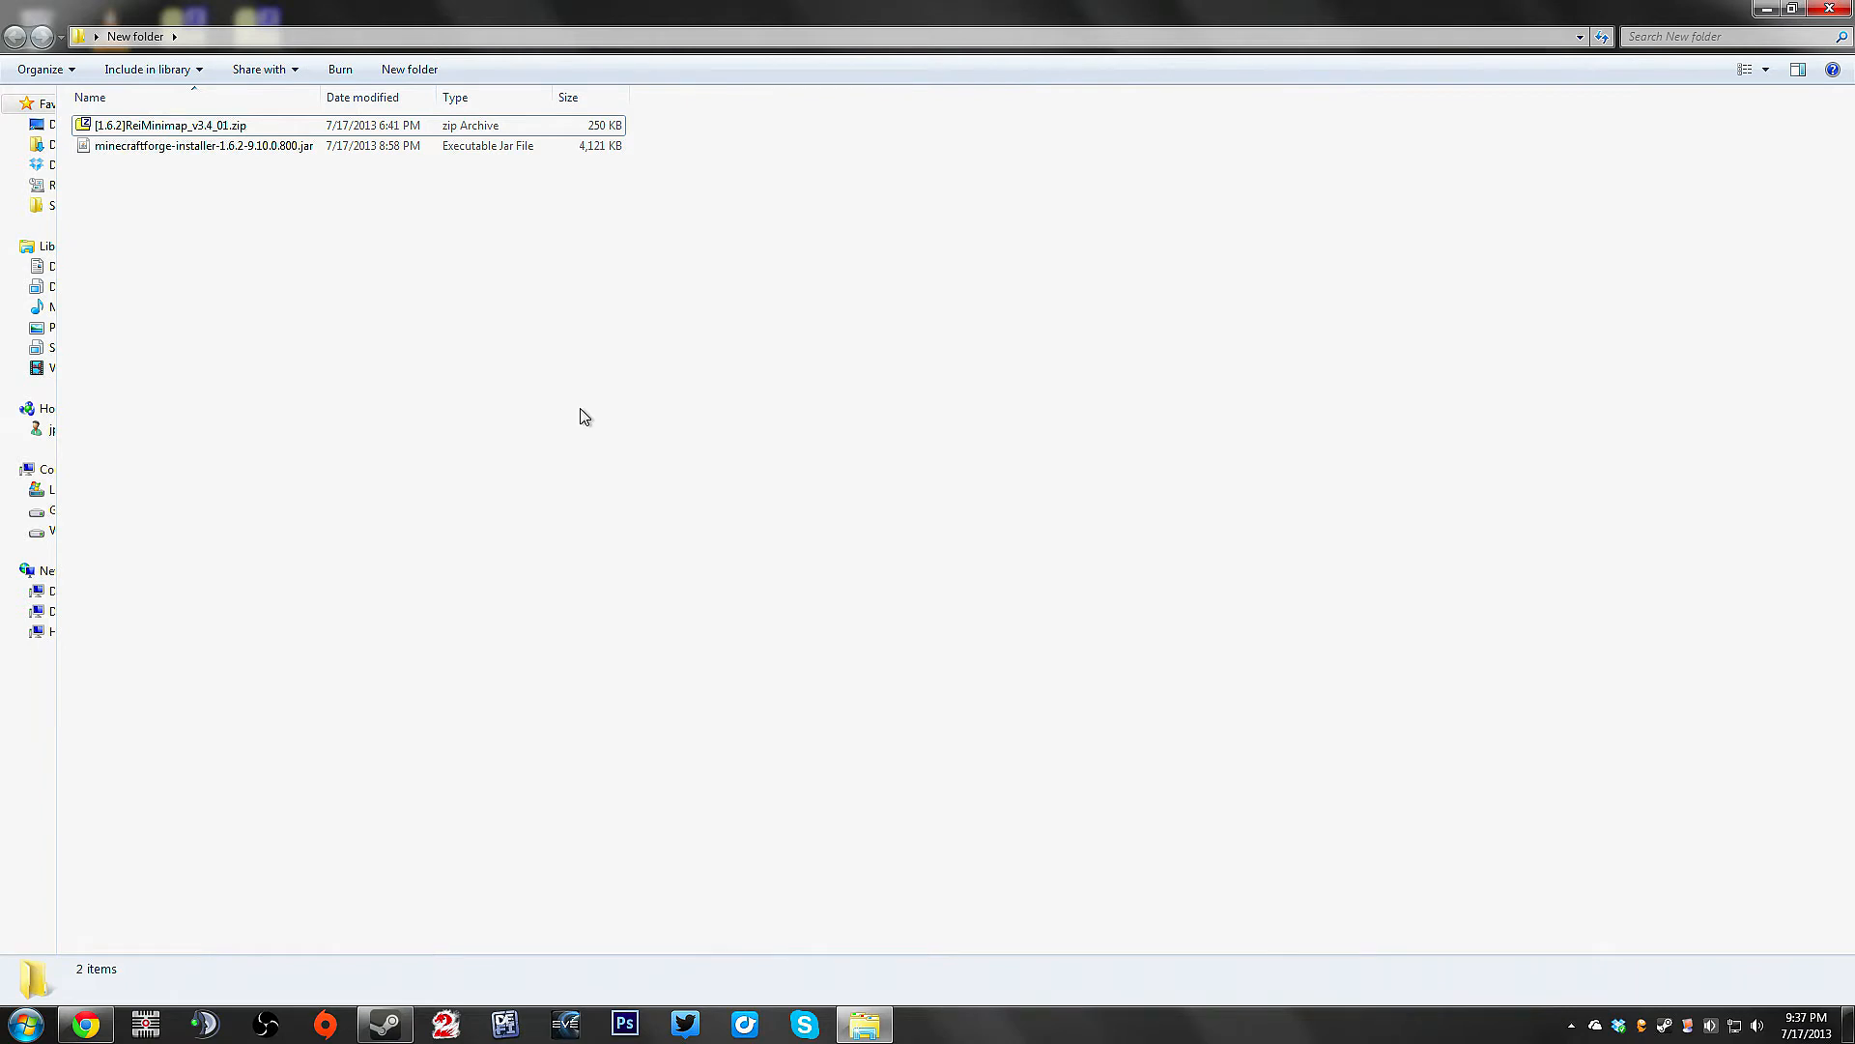
mouse_move(636, 387)
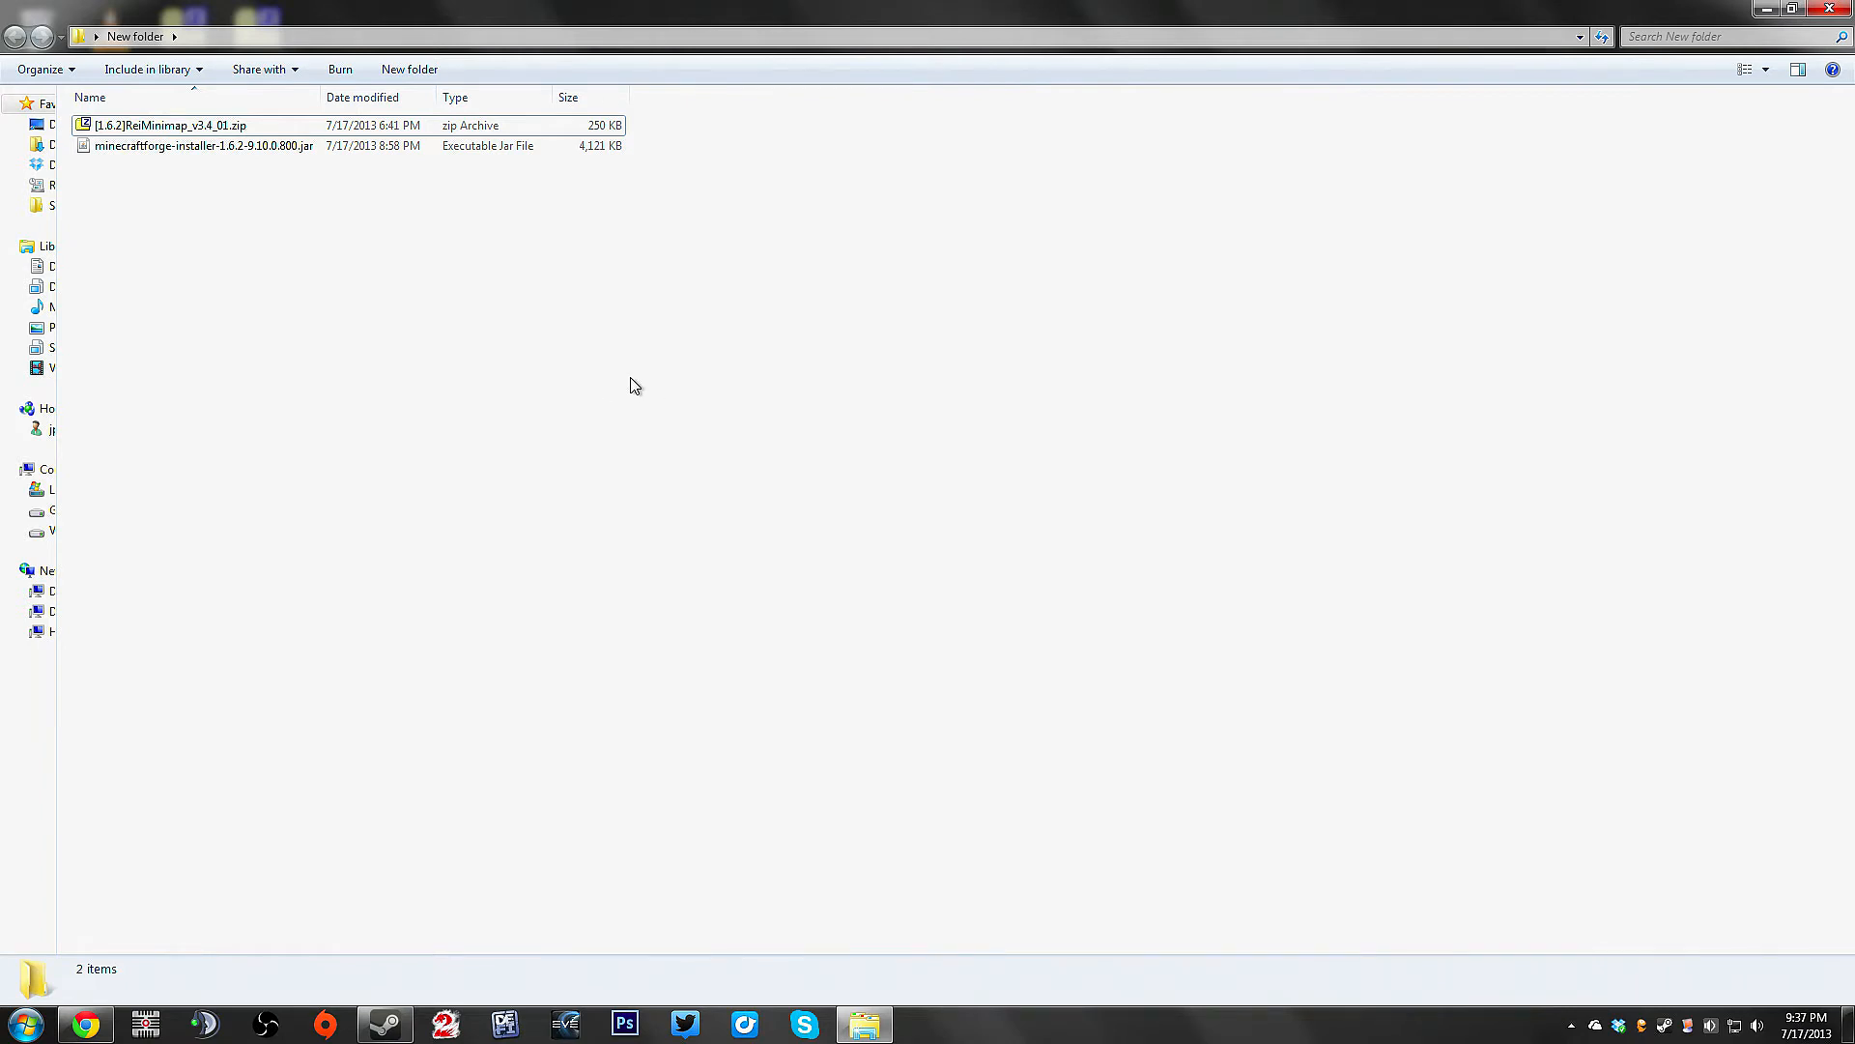
mouse_move(862, 777)
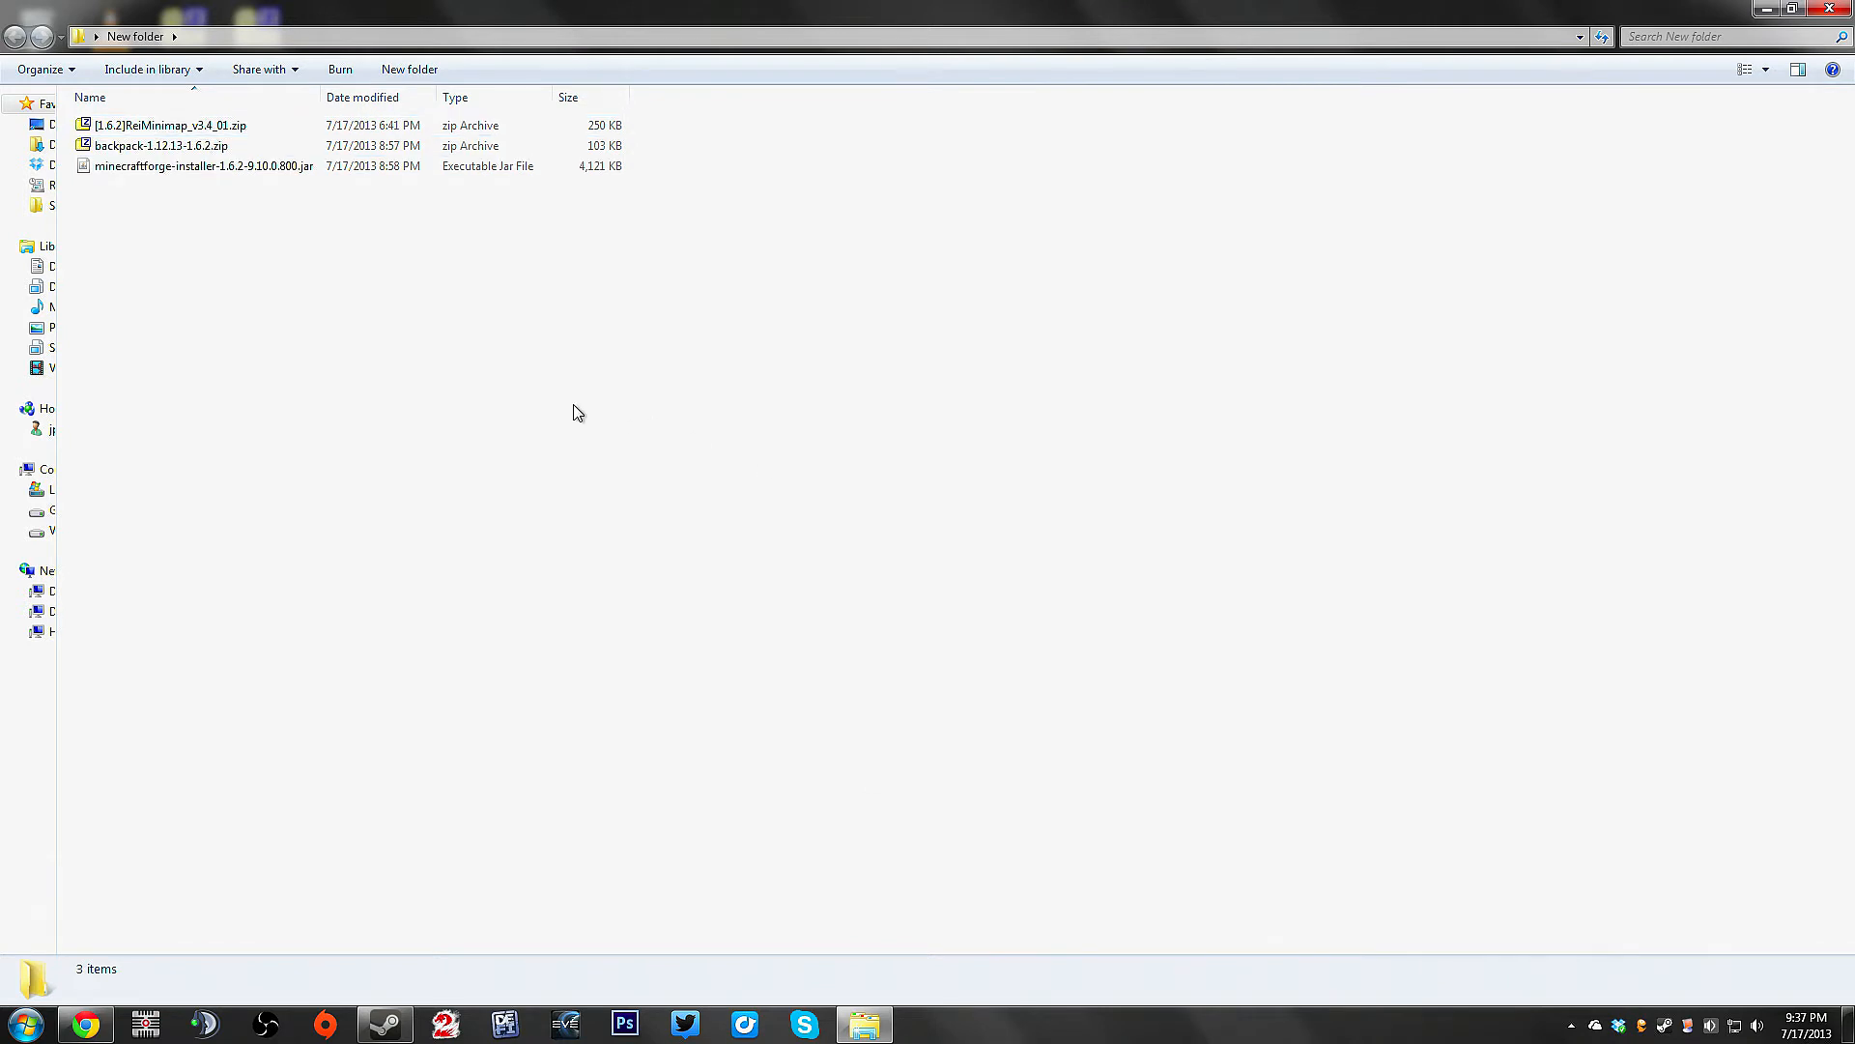
mouse_move(265, 215)
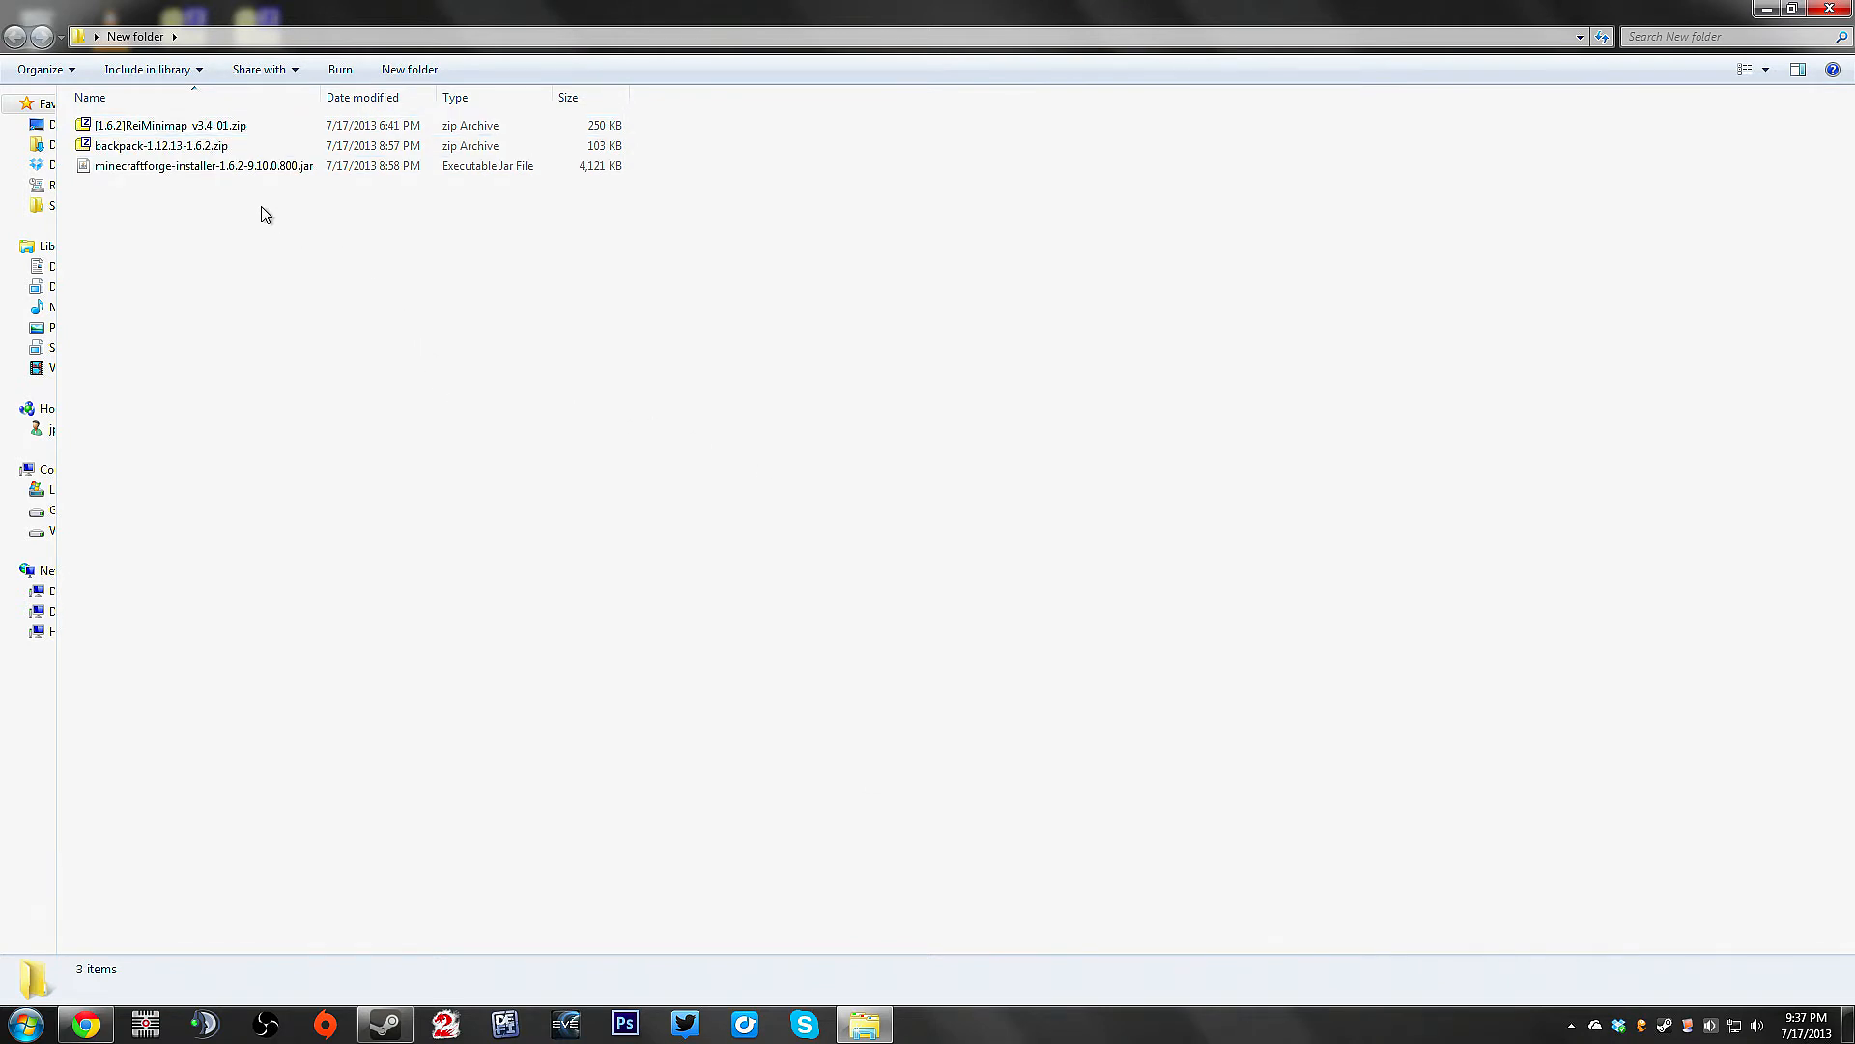
mouse_move(707, 719)
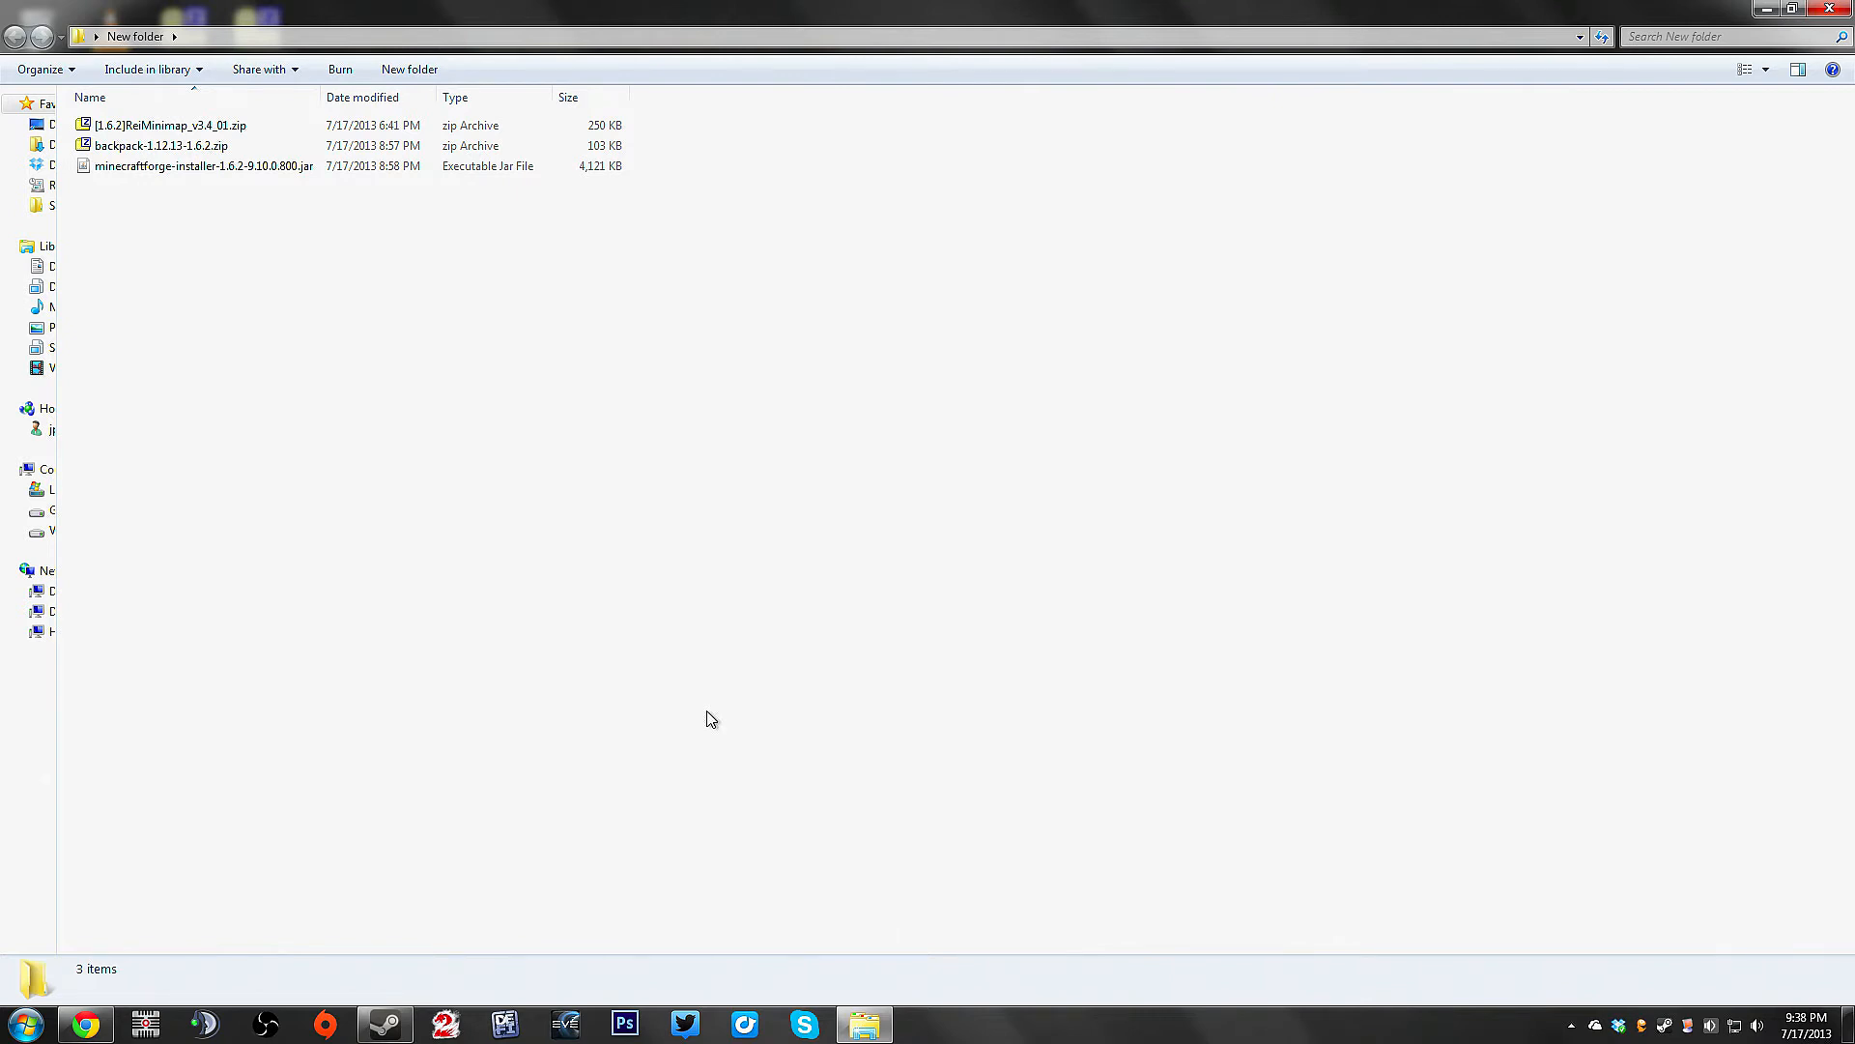
Reach .minecraft via %appdata% search and snap its window beside the downloads folder.
left_click(19, 1024)
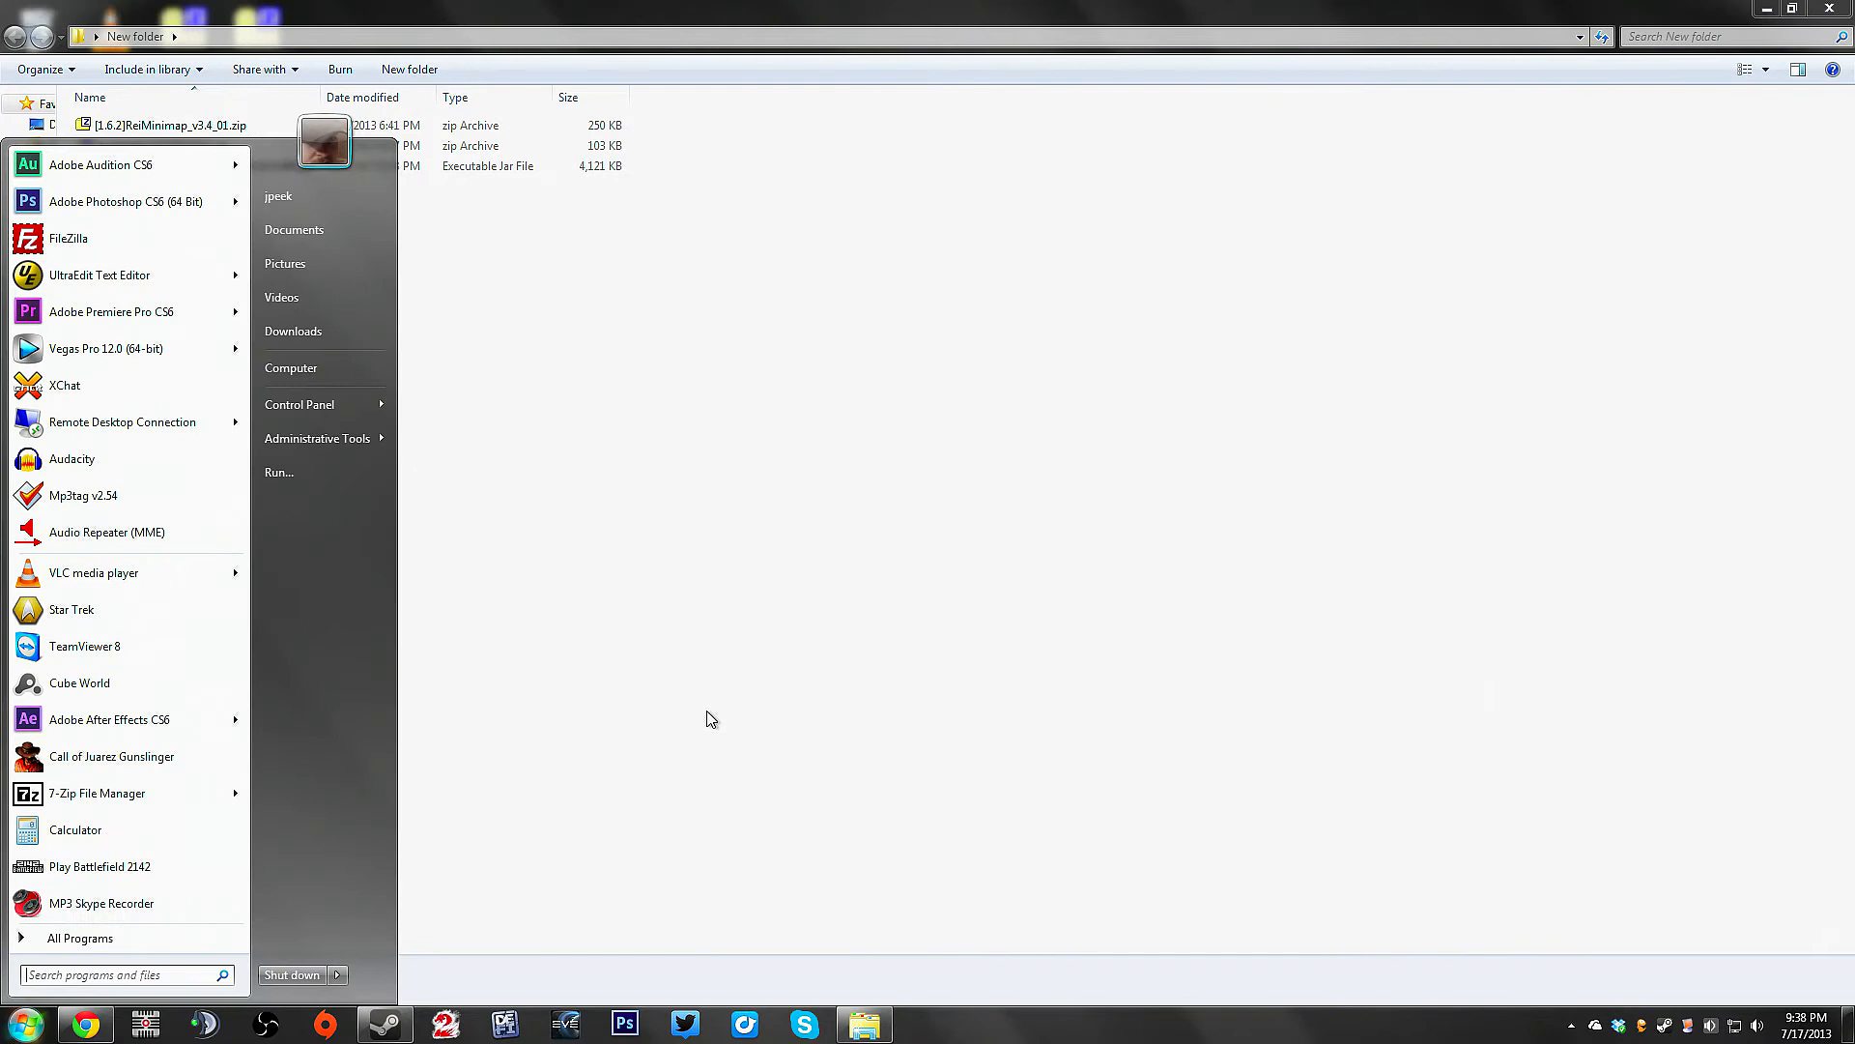
type("%appda")
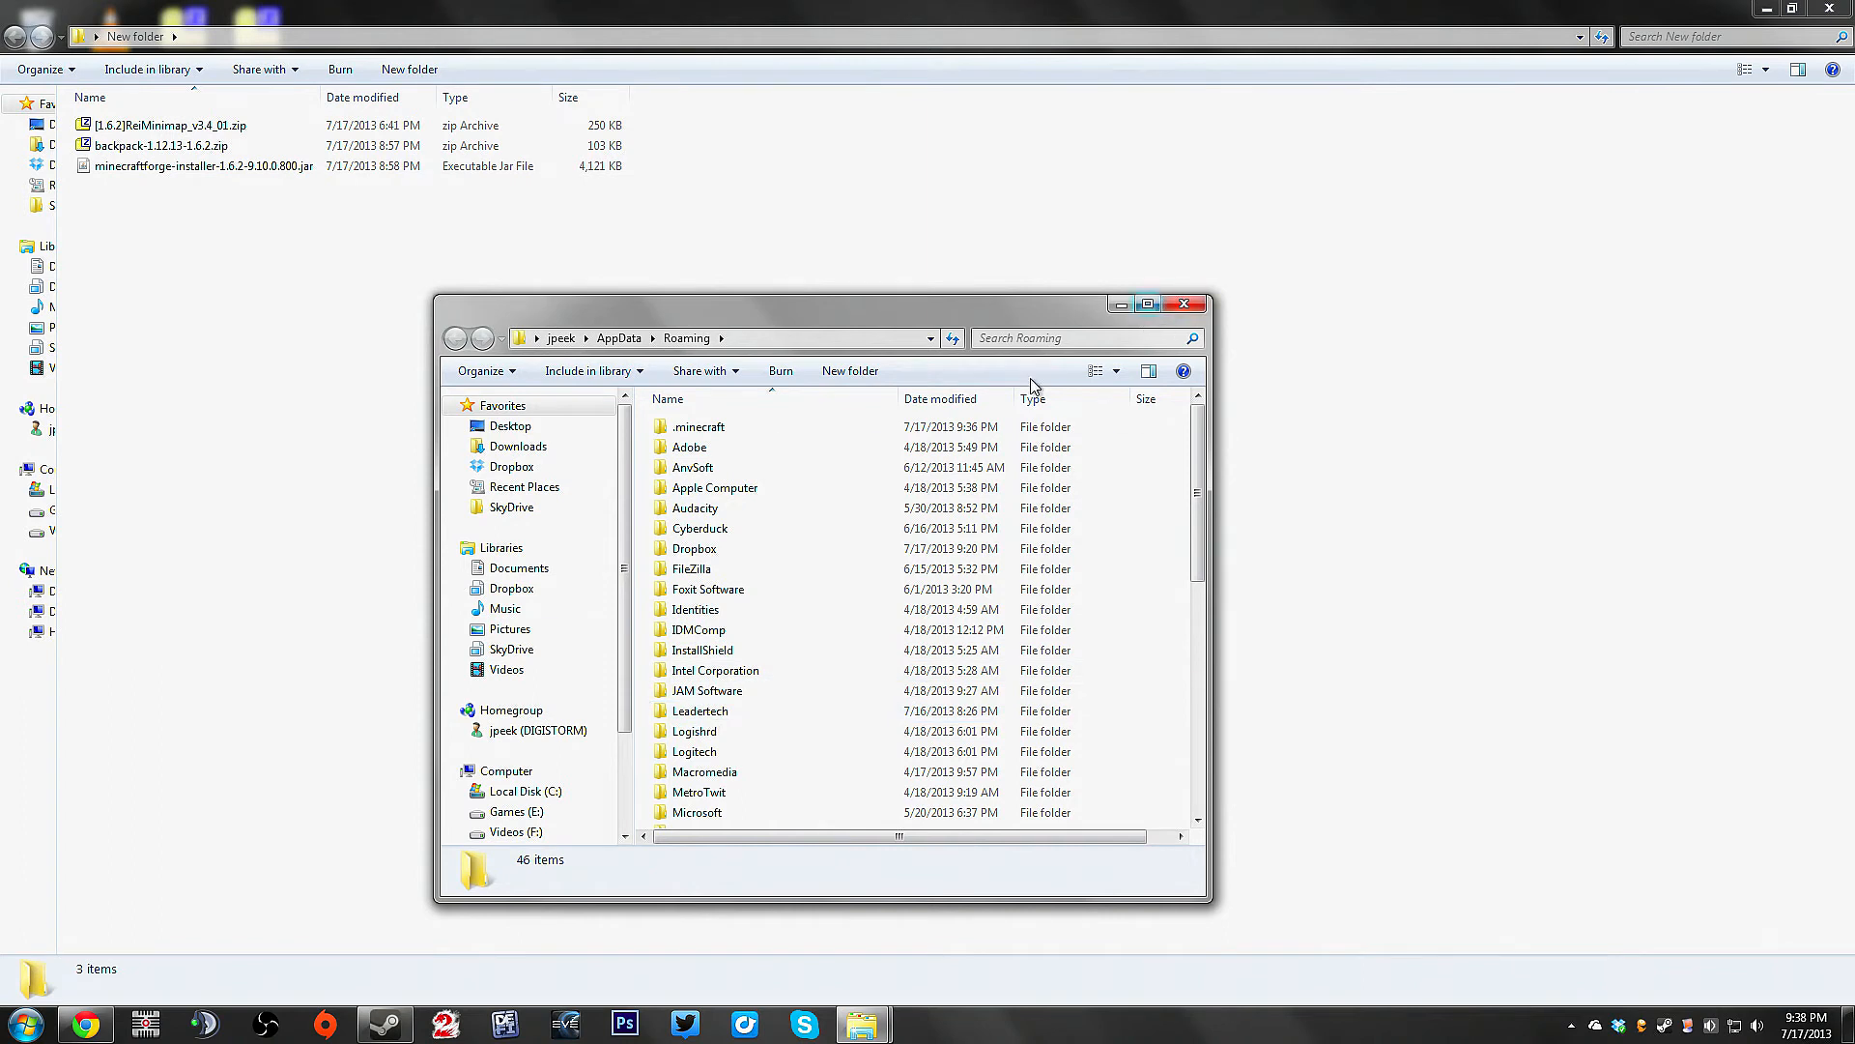
mouse_move(696, 425)
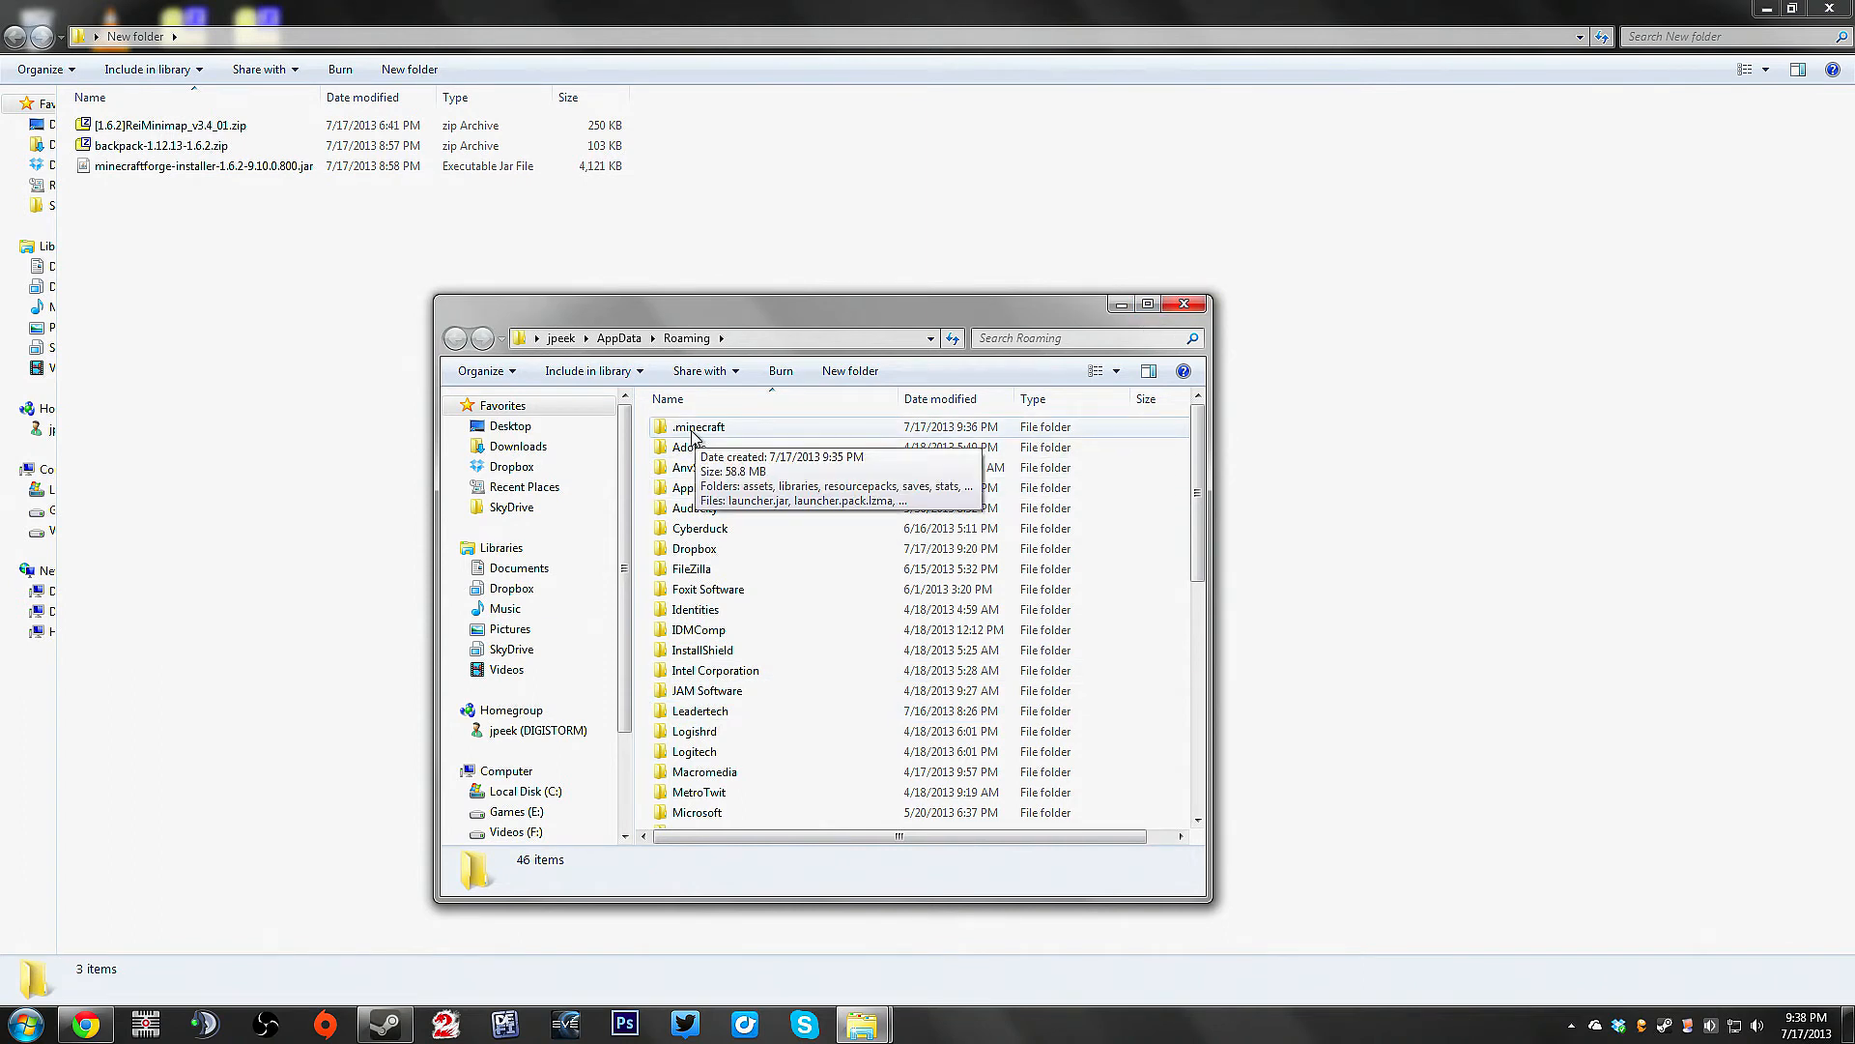
double_click(698, 425)
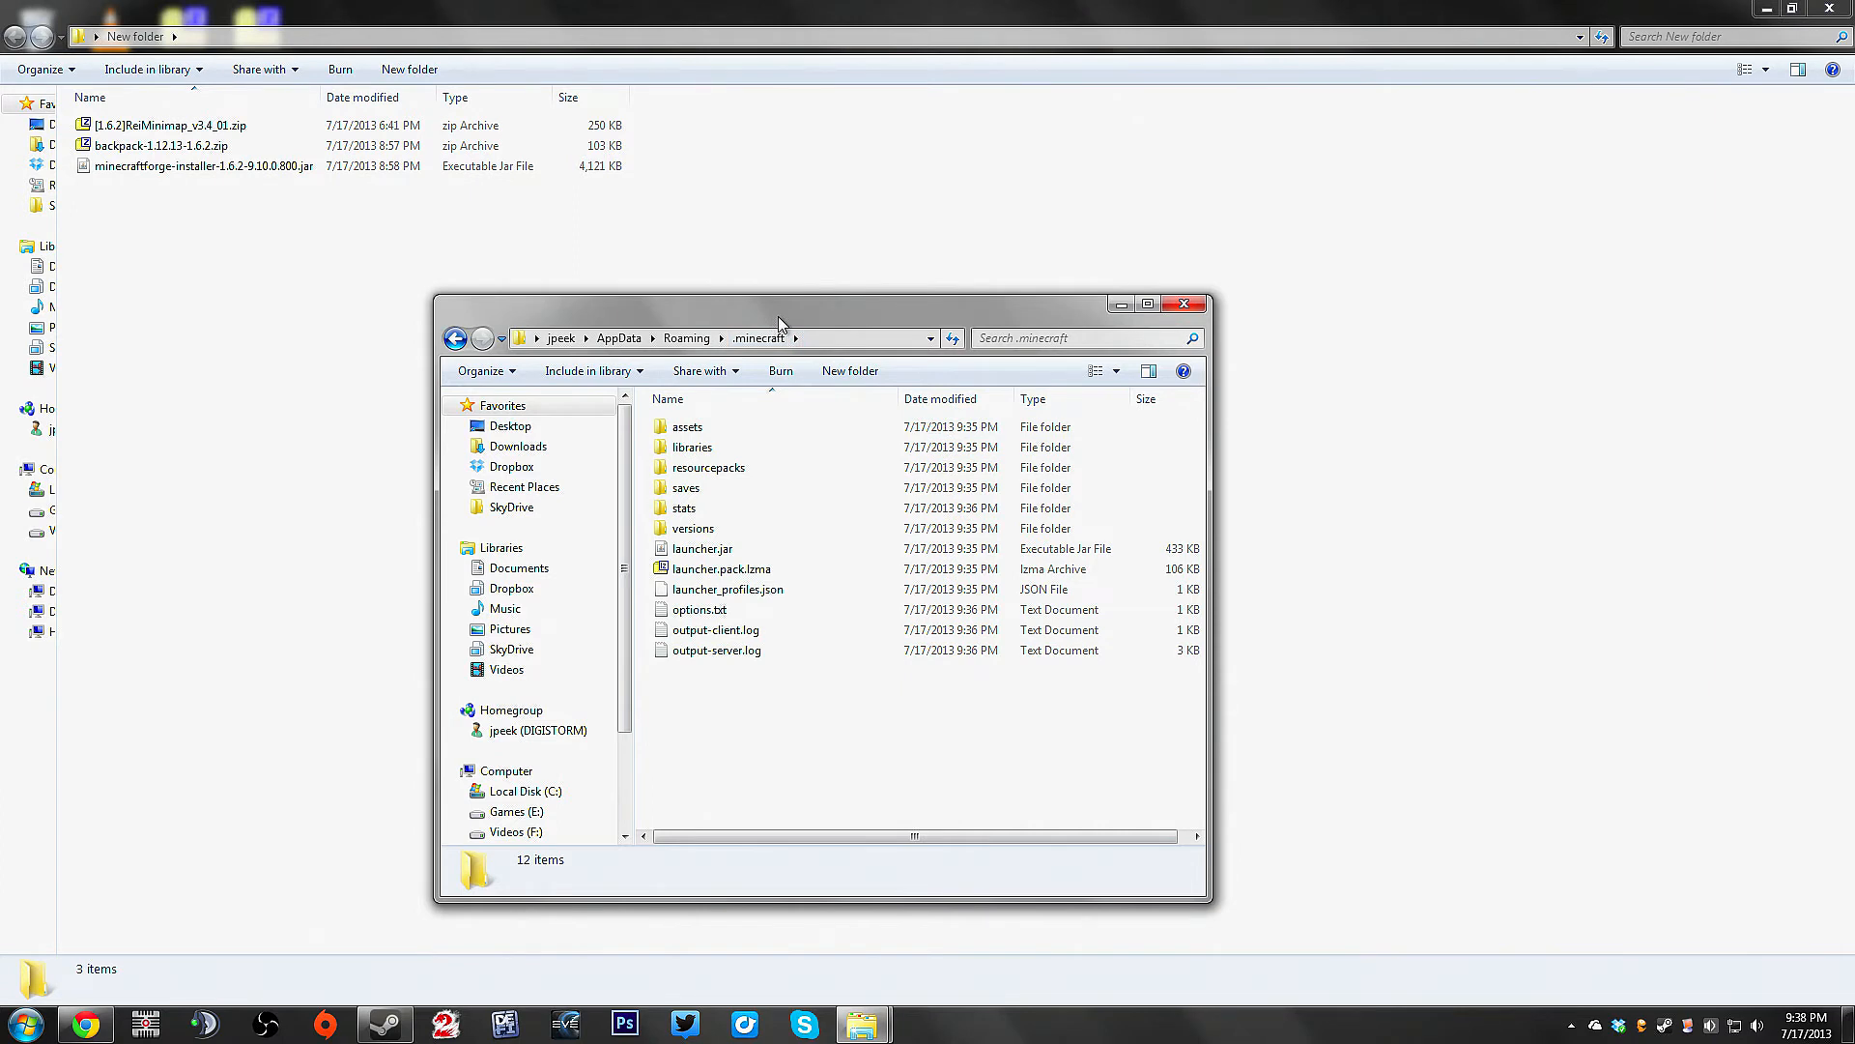
mouse_move(801, 615)
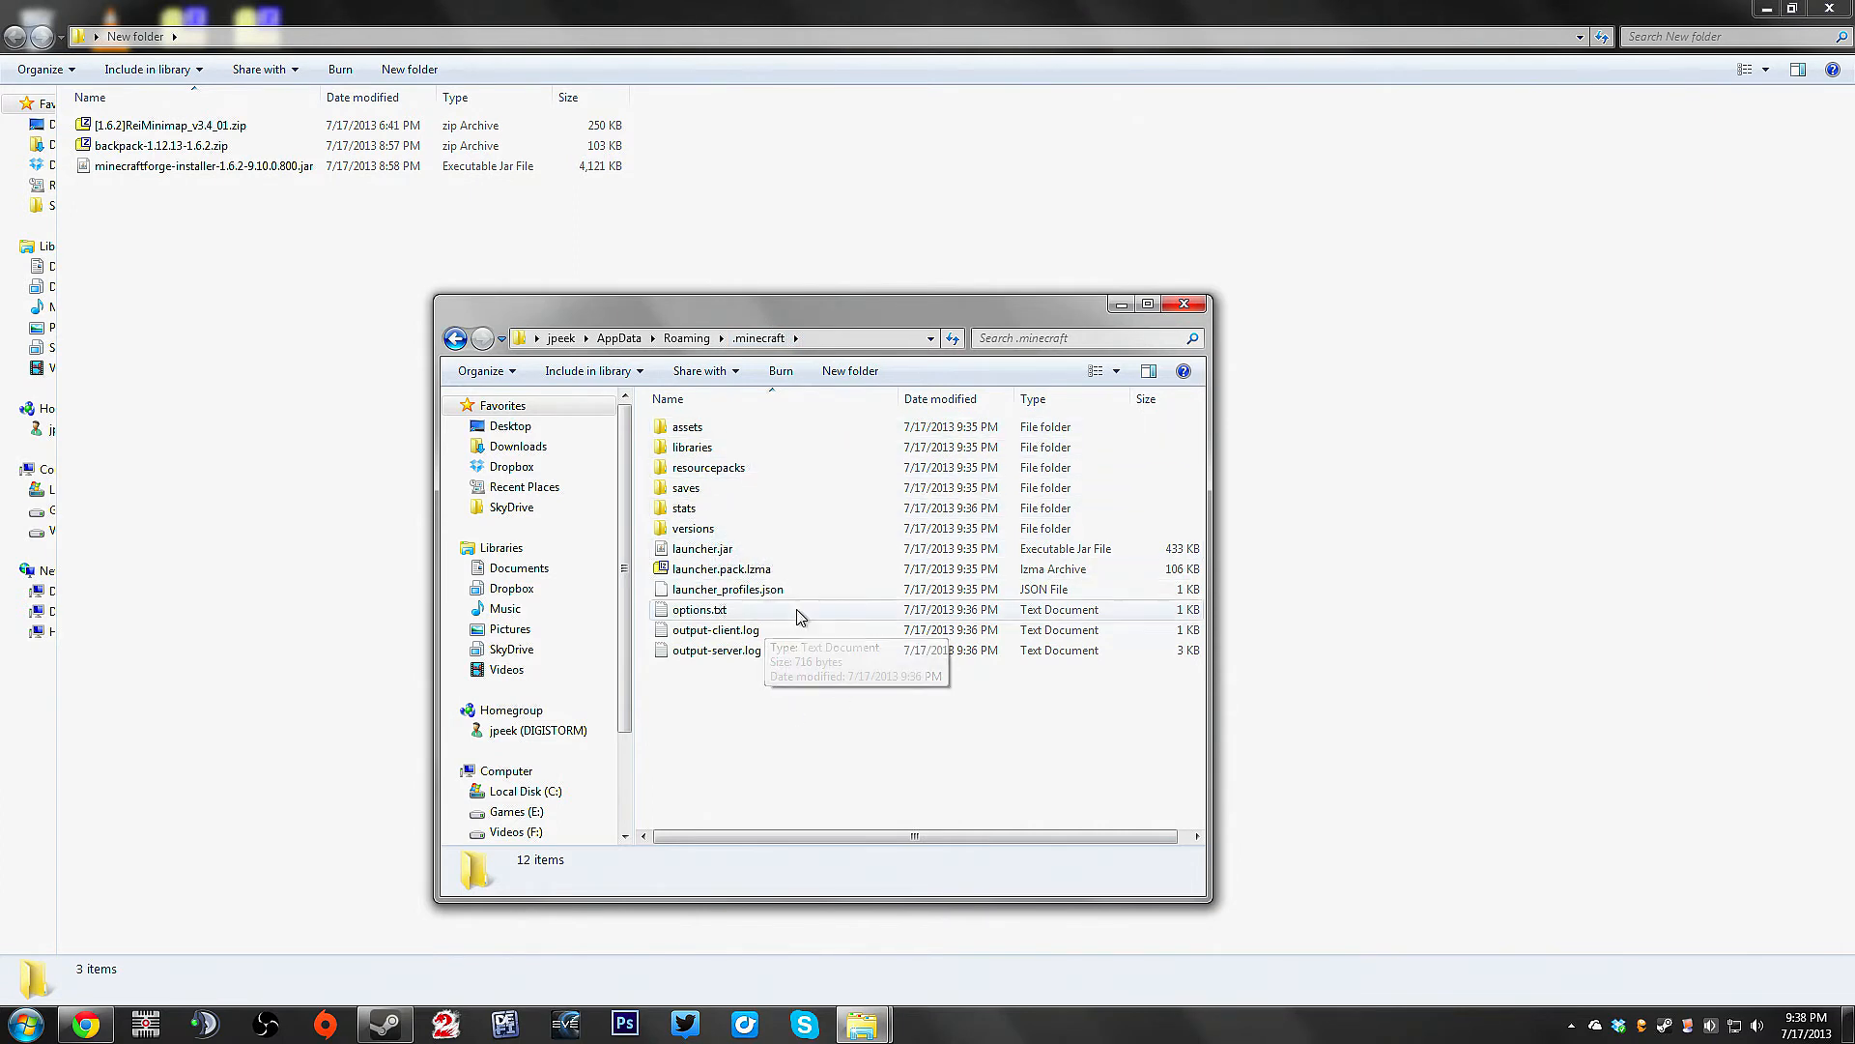
mouse_move(800, 312)
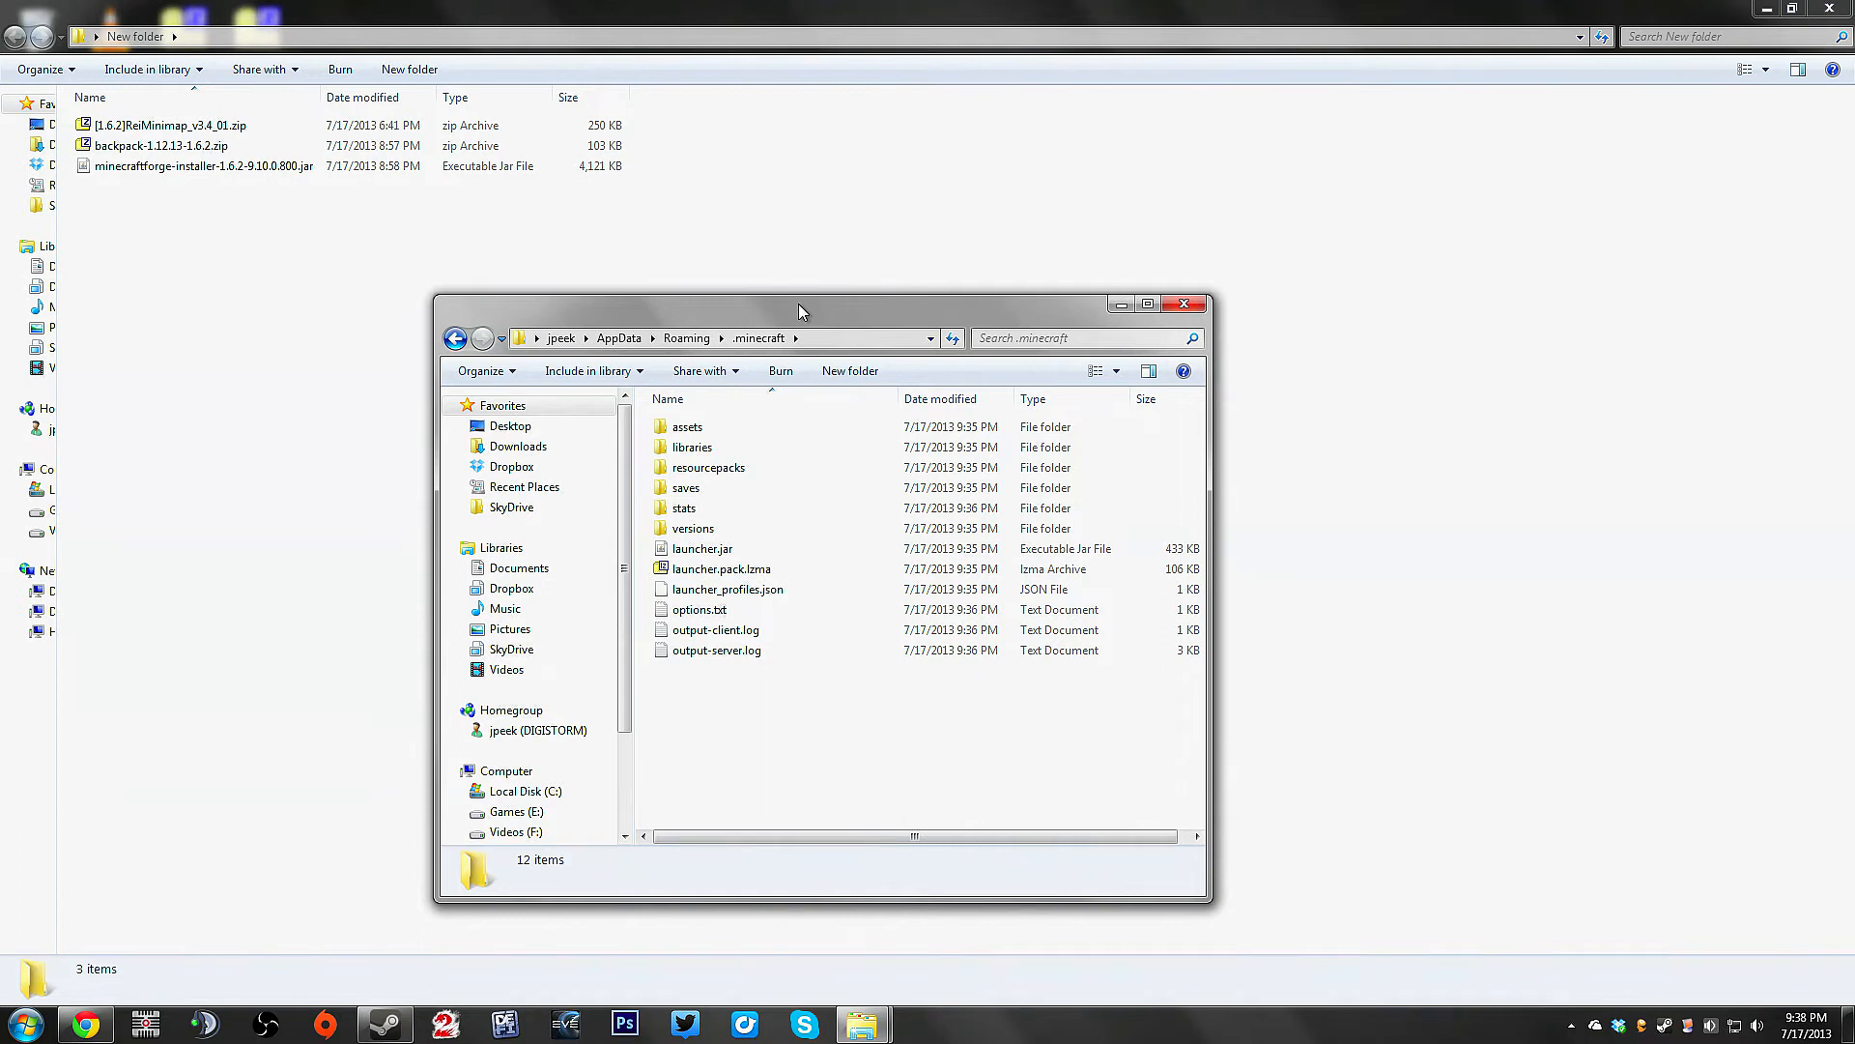
left_click_drag(801, 311, 1258, 298)
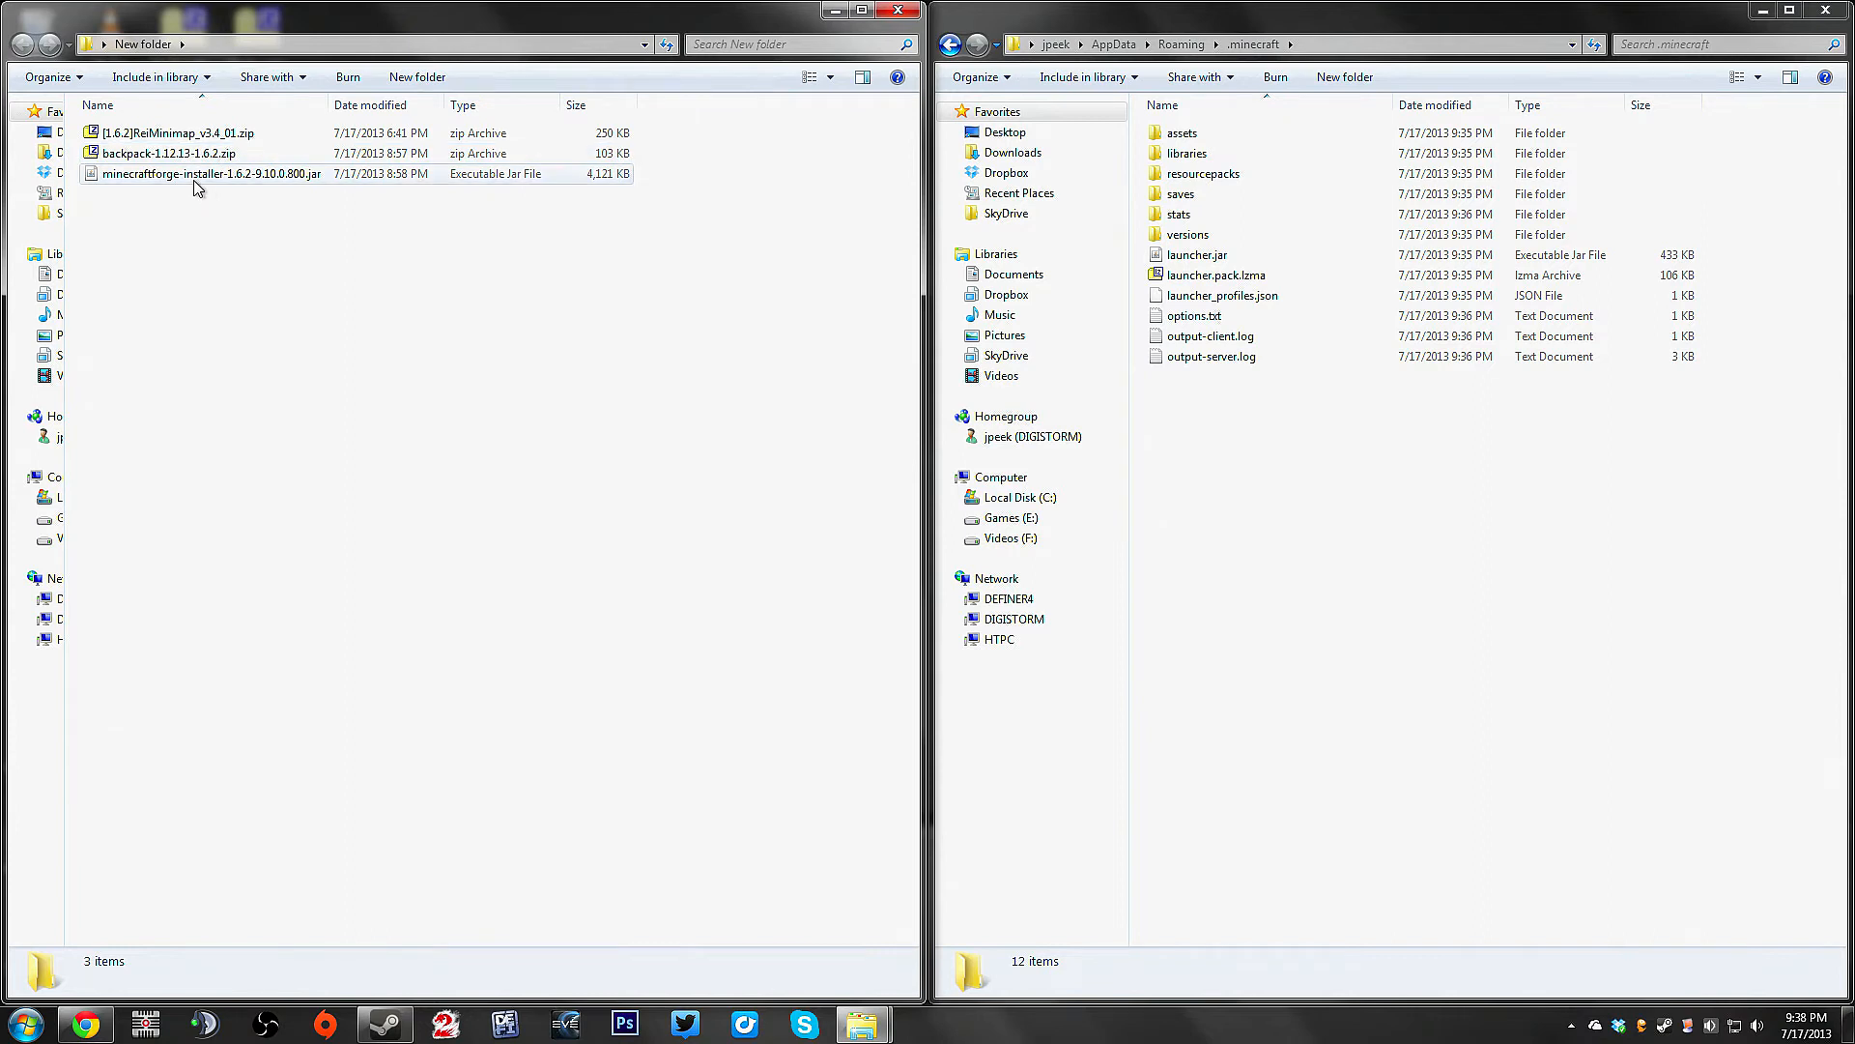
Launch minecraftforge-installer-1.6.2-9.10.0.800.jar with Install client targeting .minecraft.
left_click(211, 172)
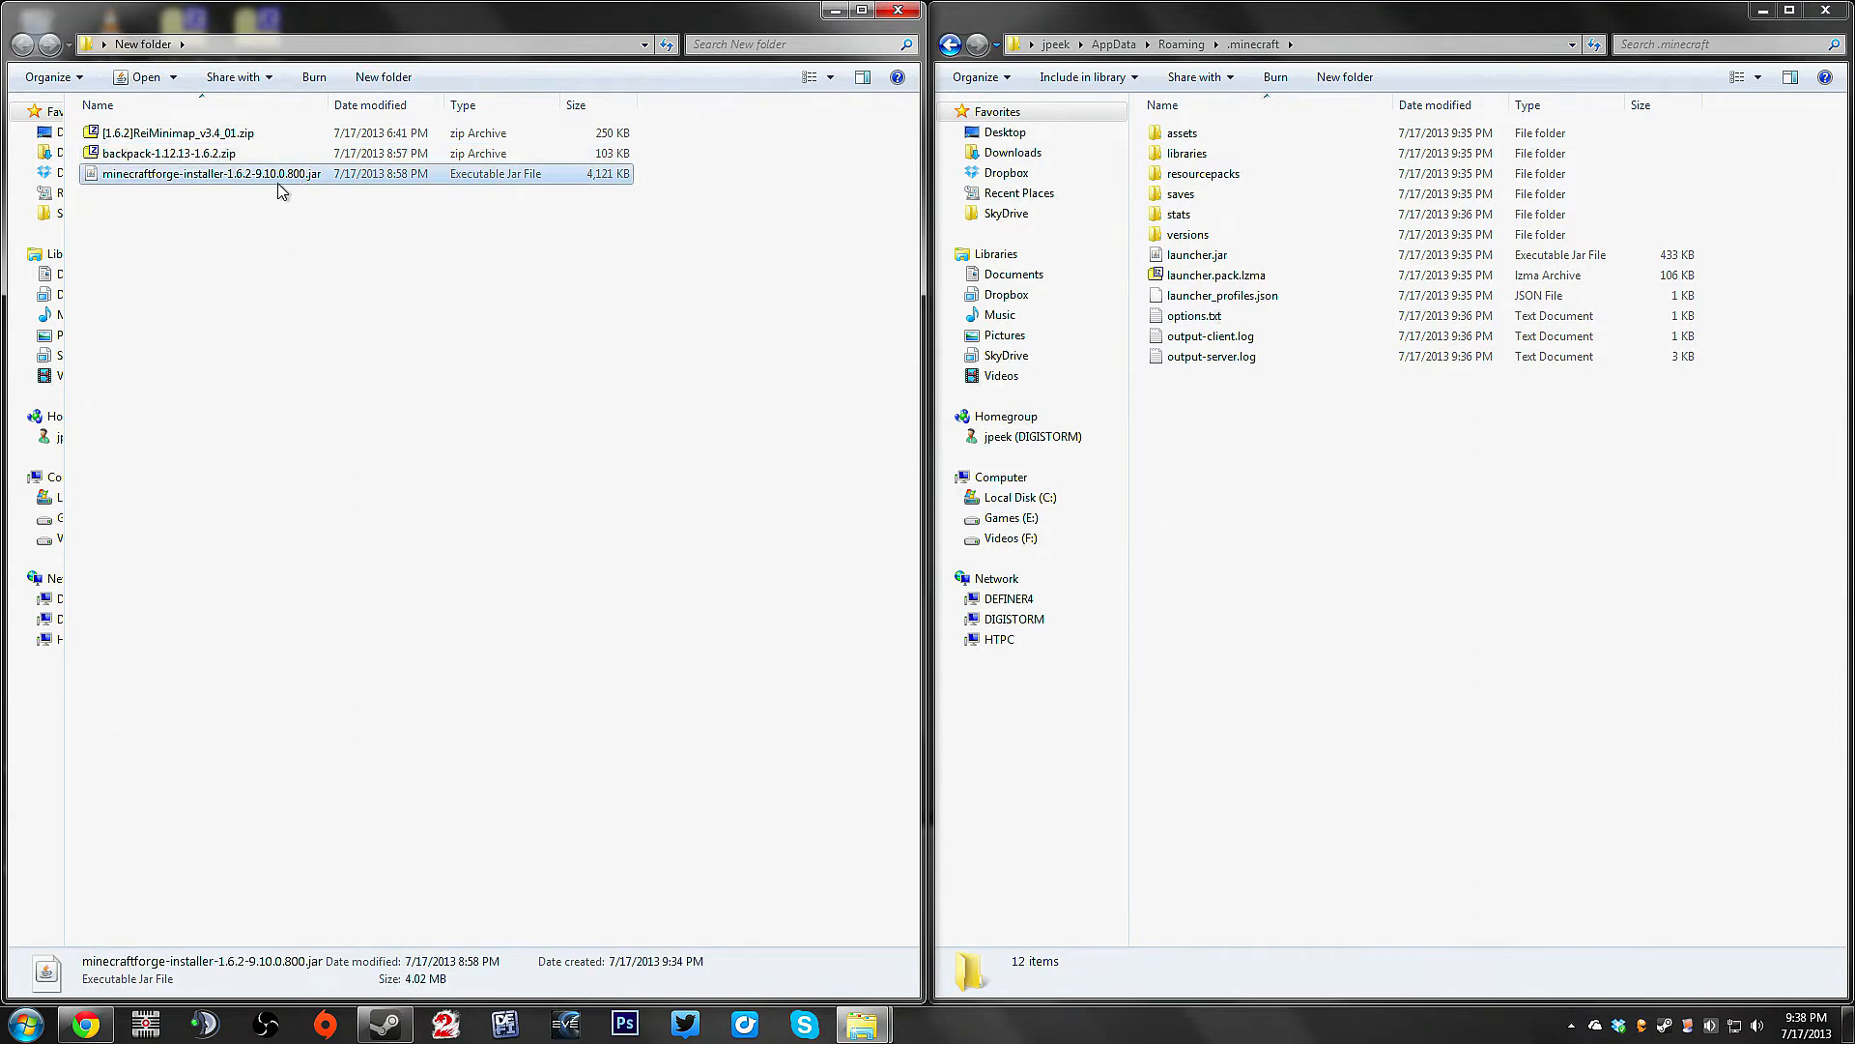
mouse_move(267, 189)
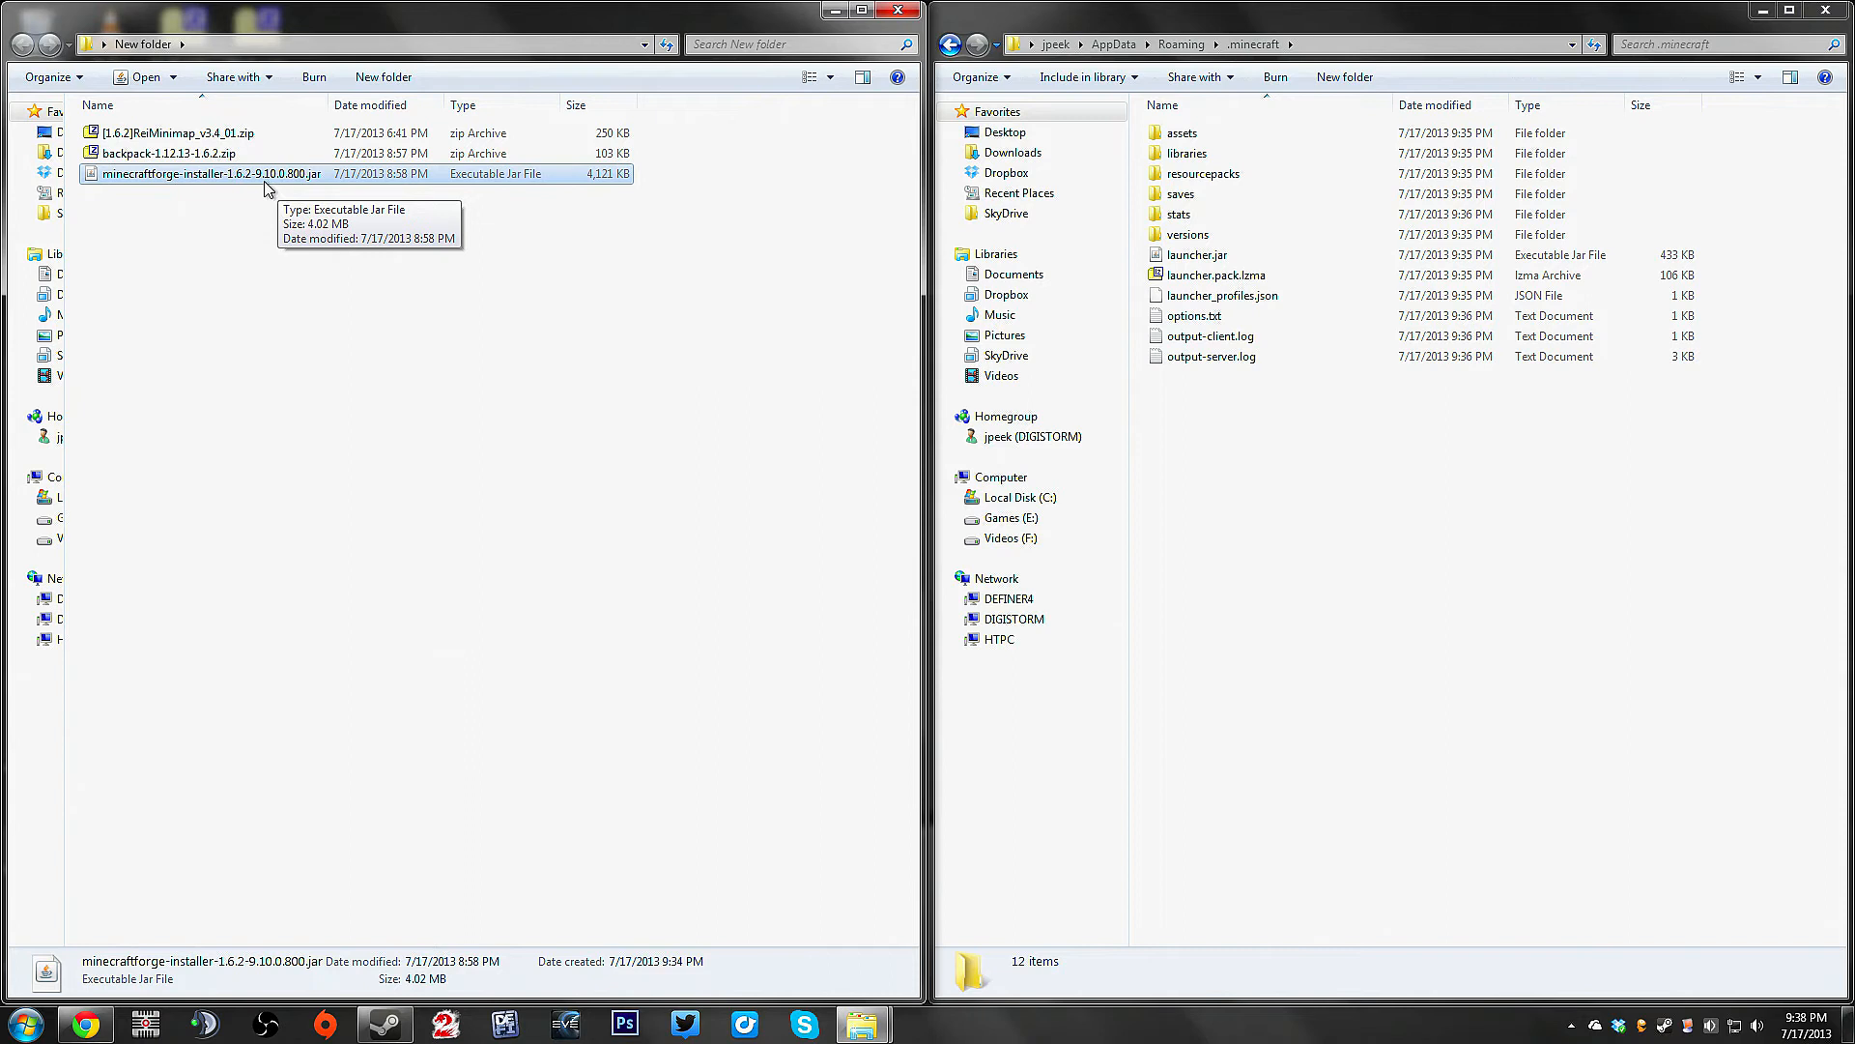
double_click(211, 172)
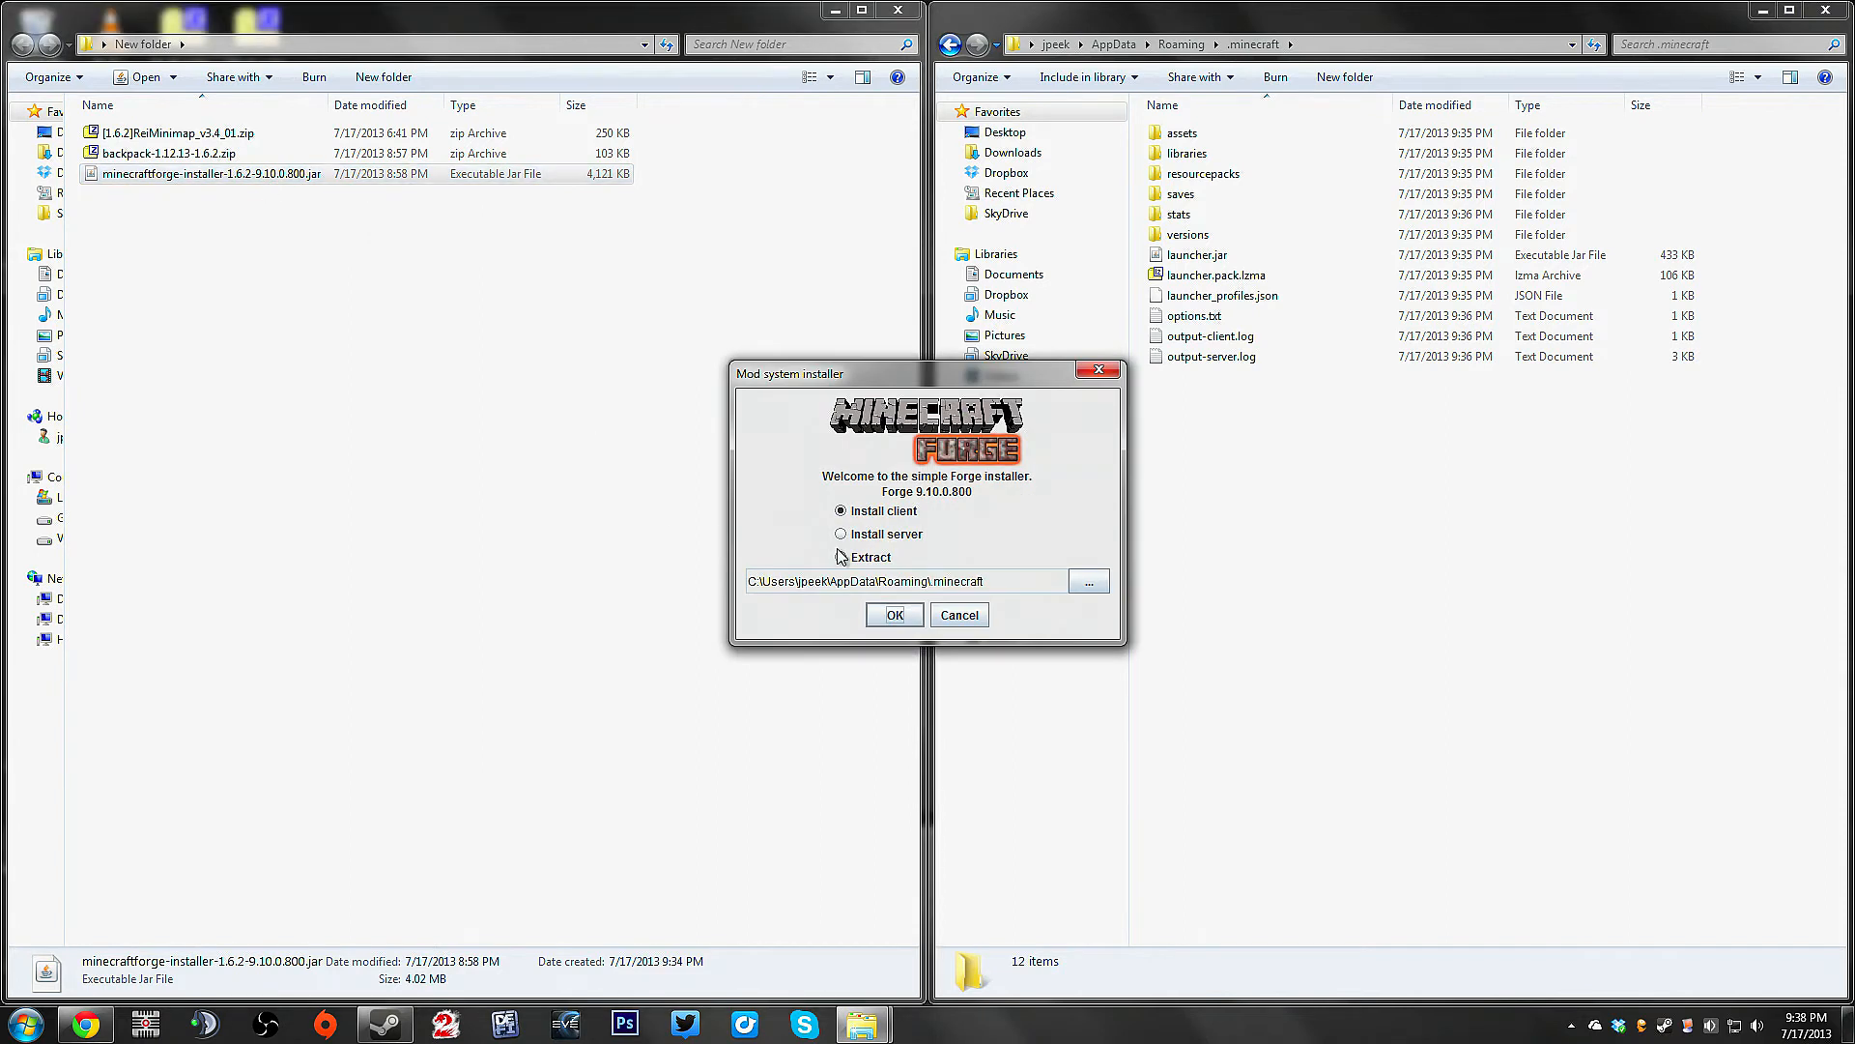
mouse_move(881, 556)
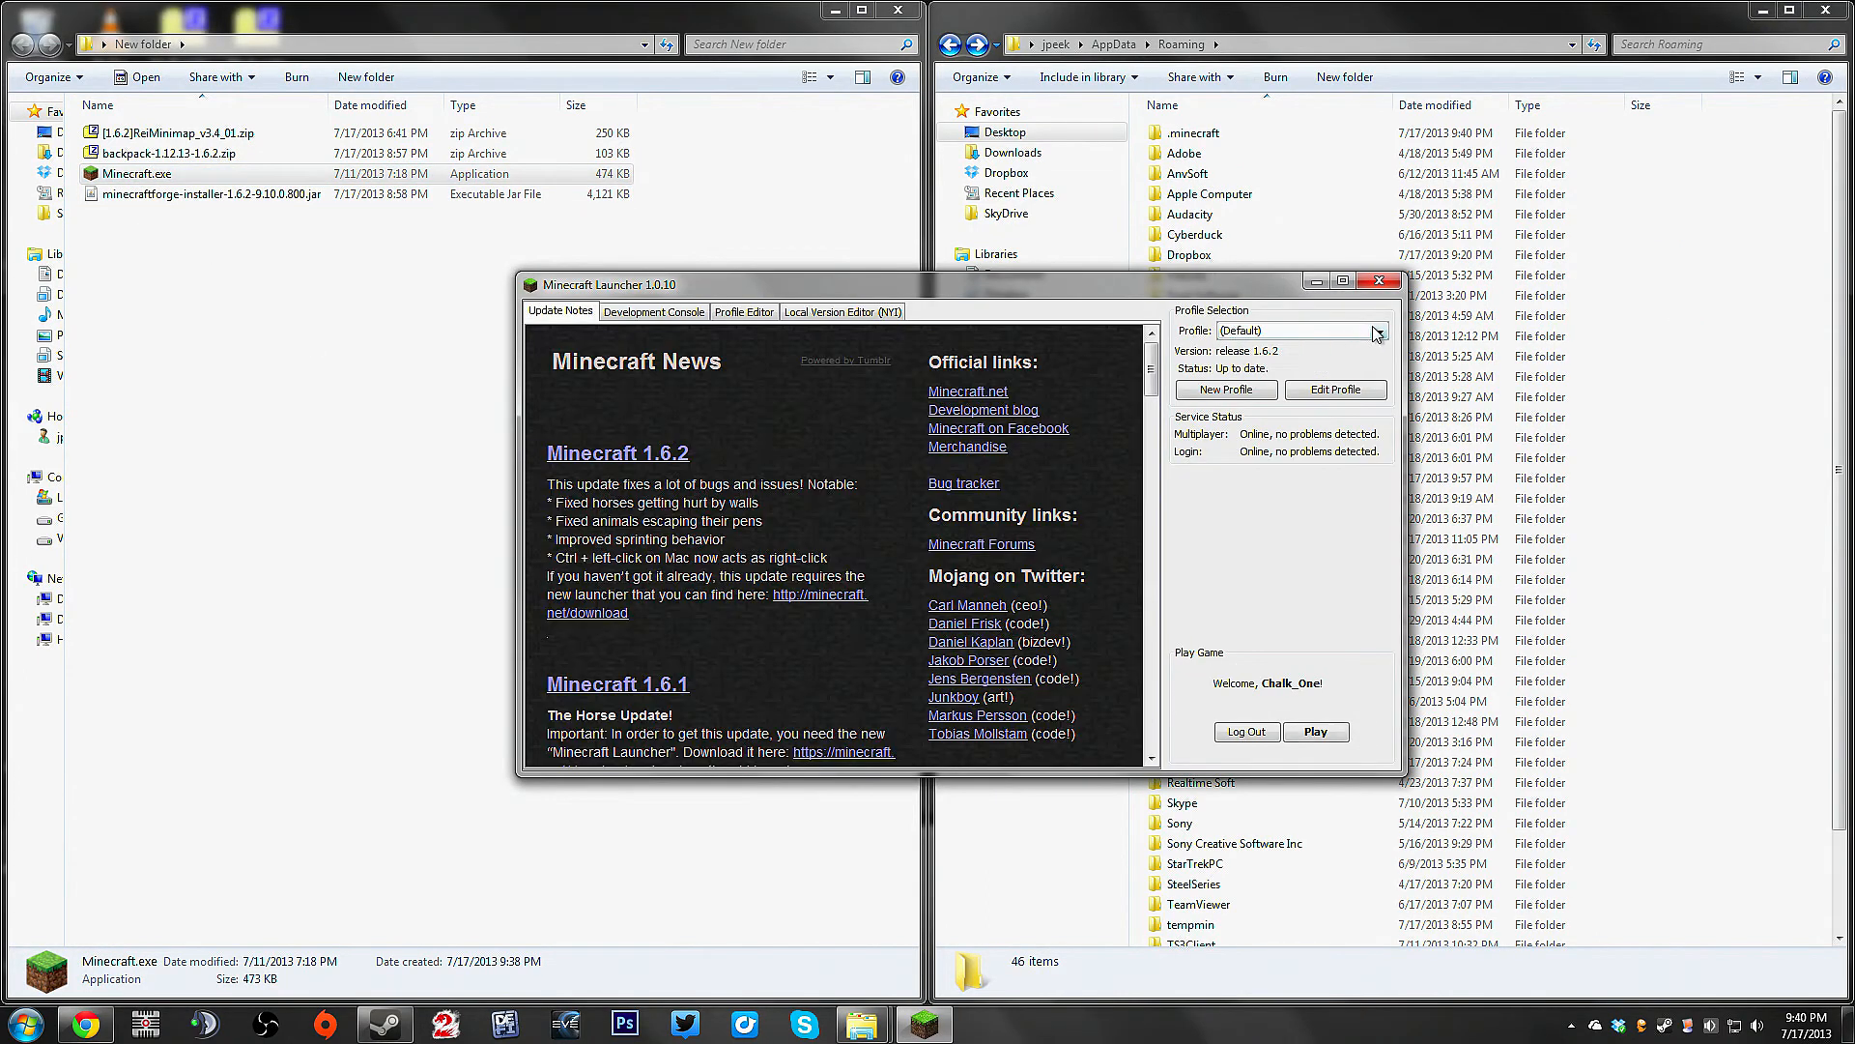
left_click(1295, 330)
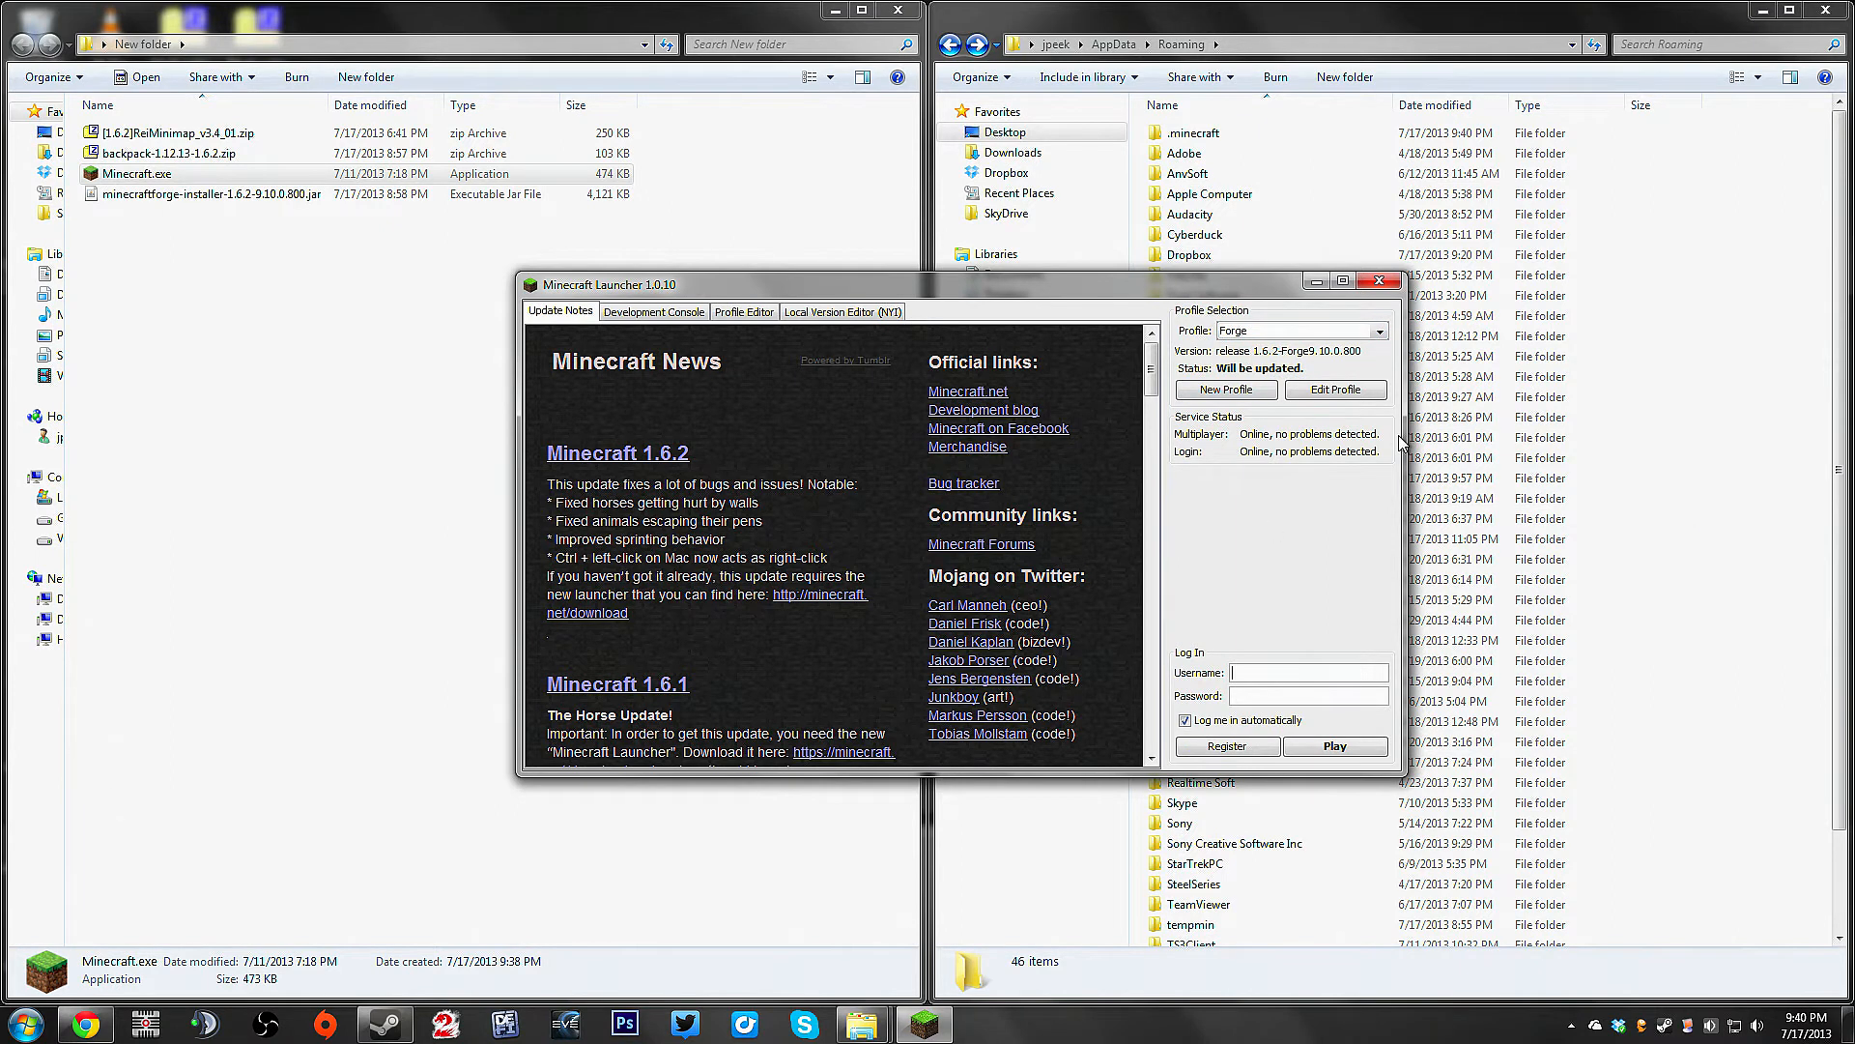
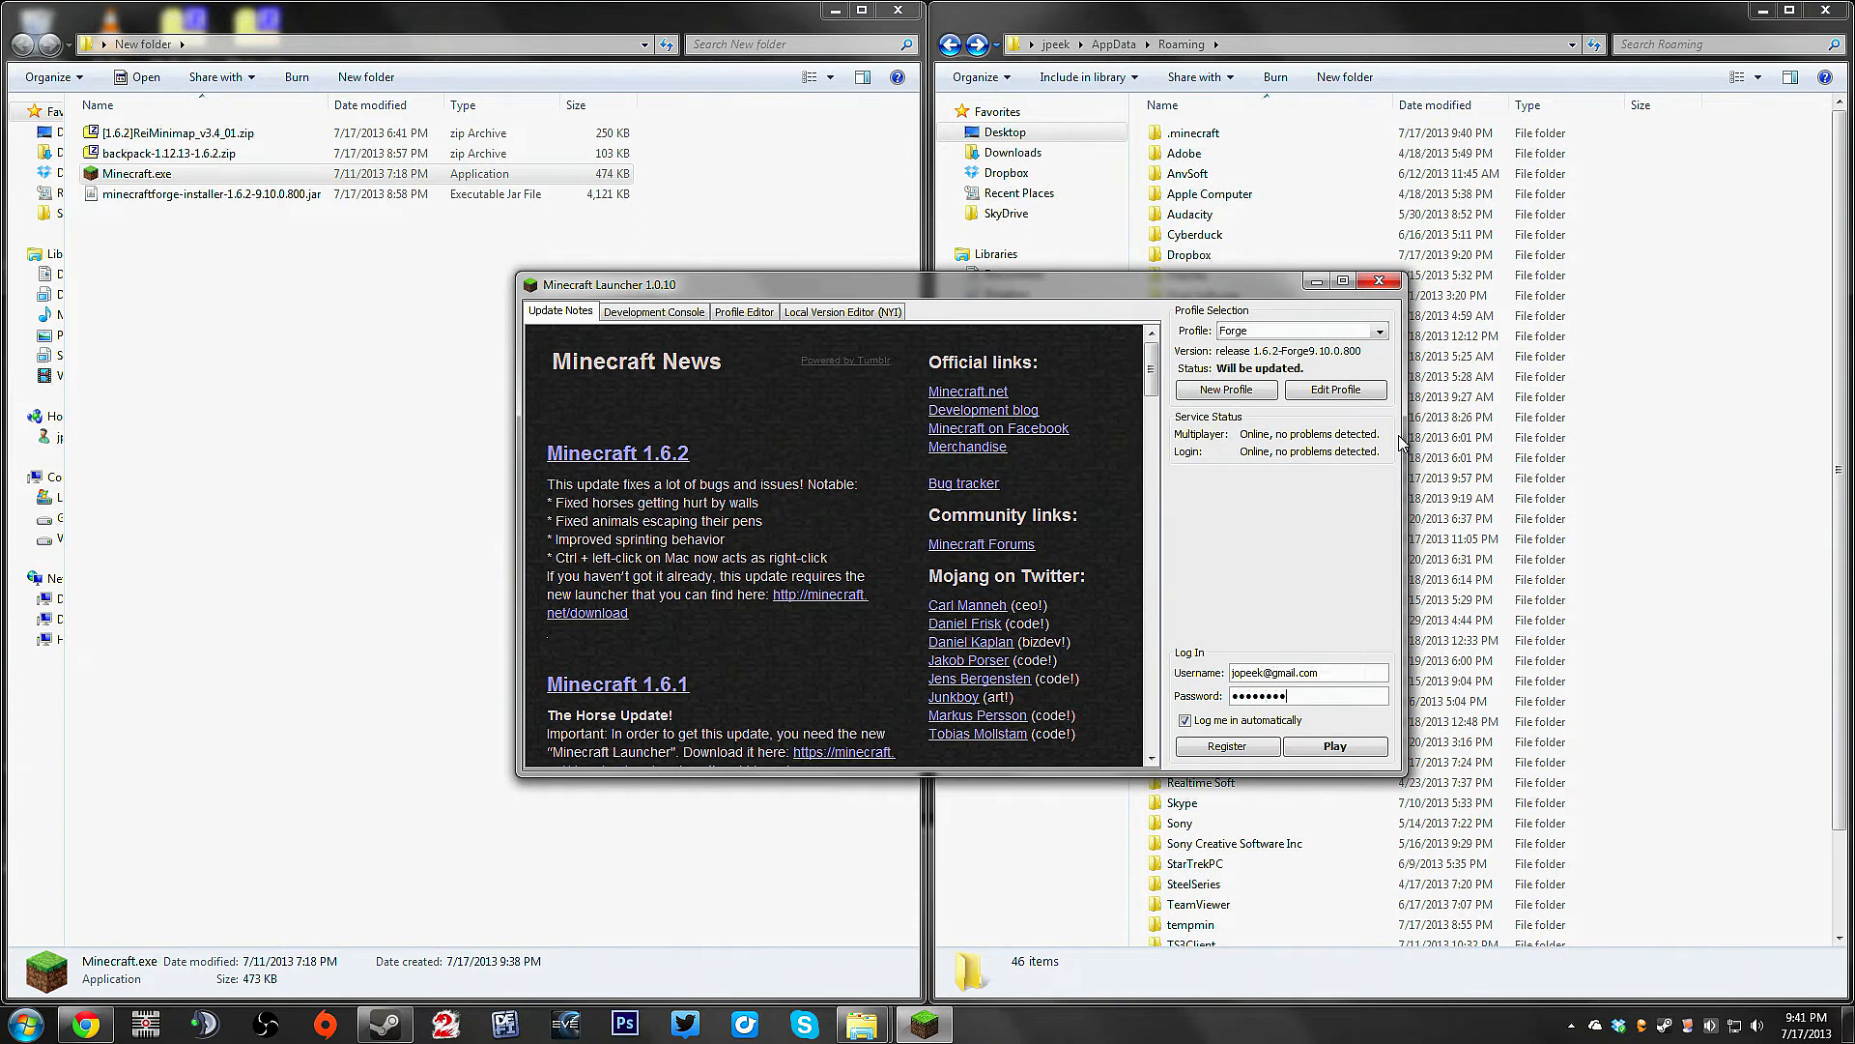
left_click(1193, 134)
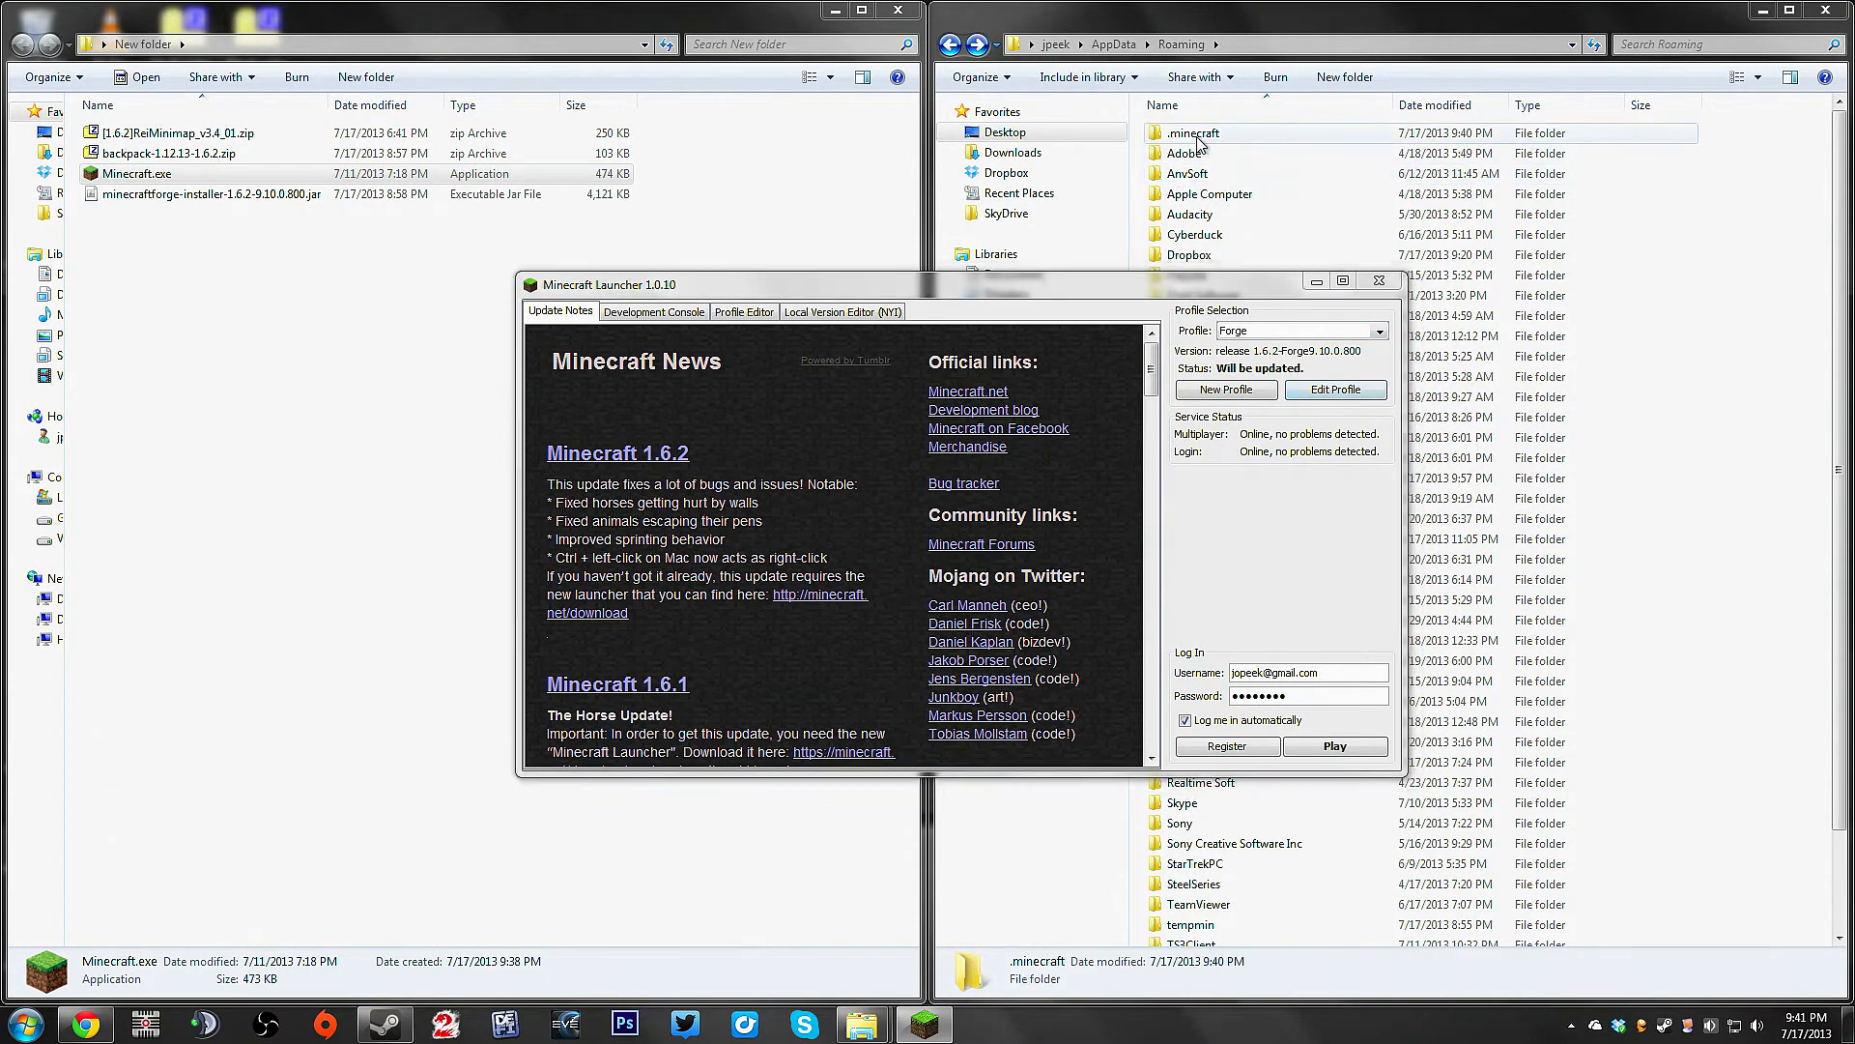
double_click(1191, 134)
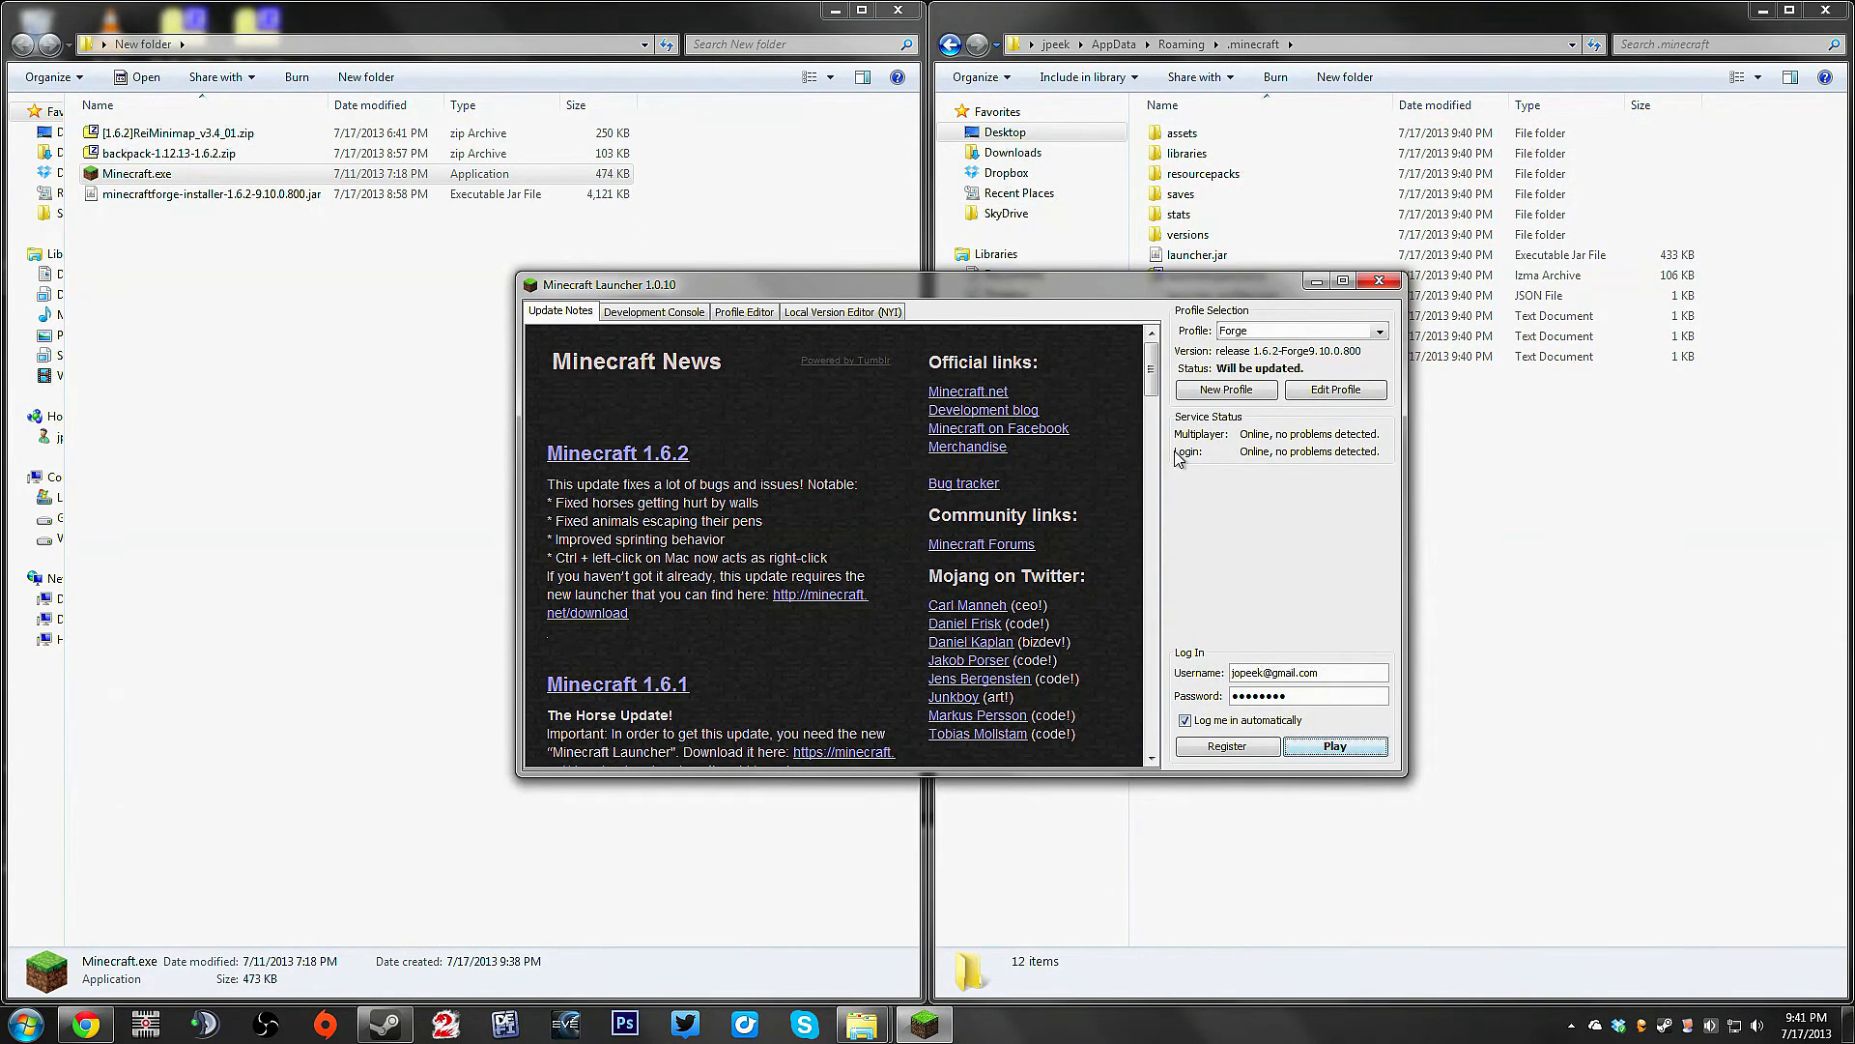
left_click(1336, 747)
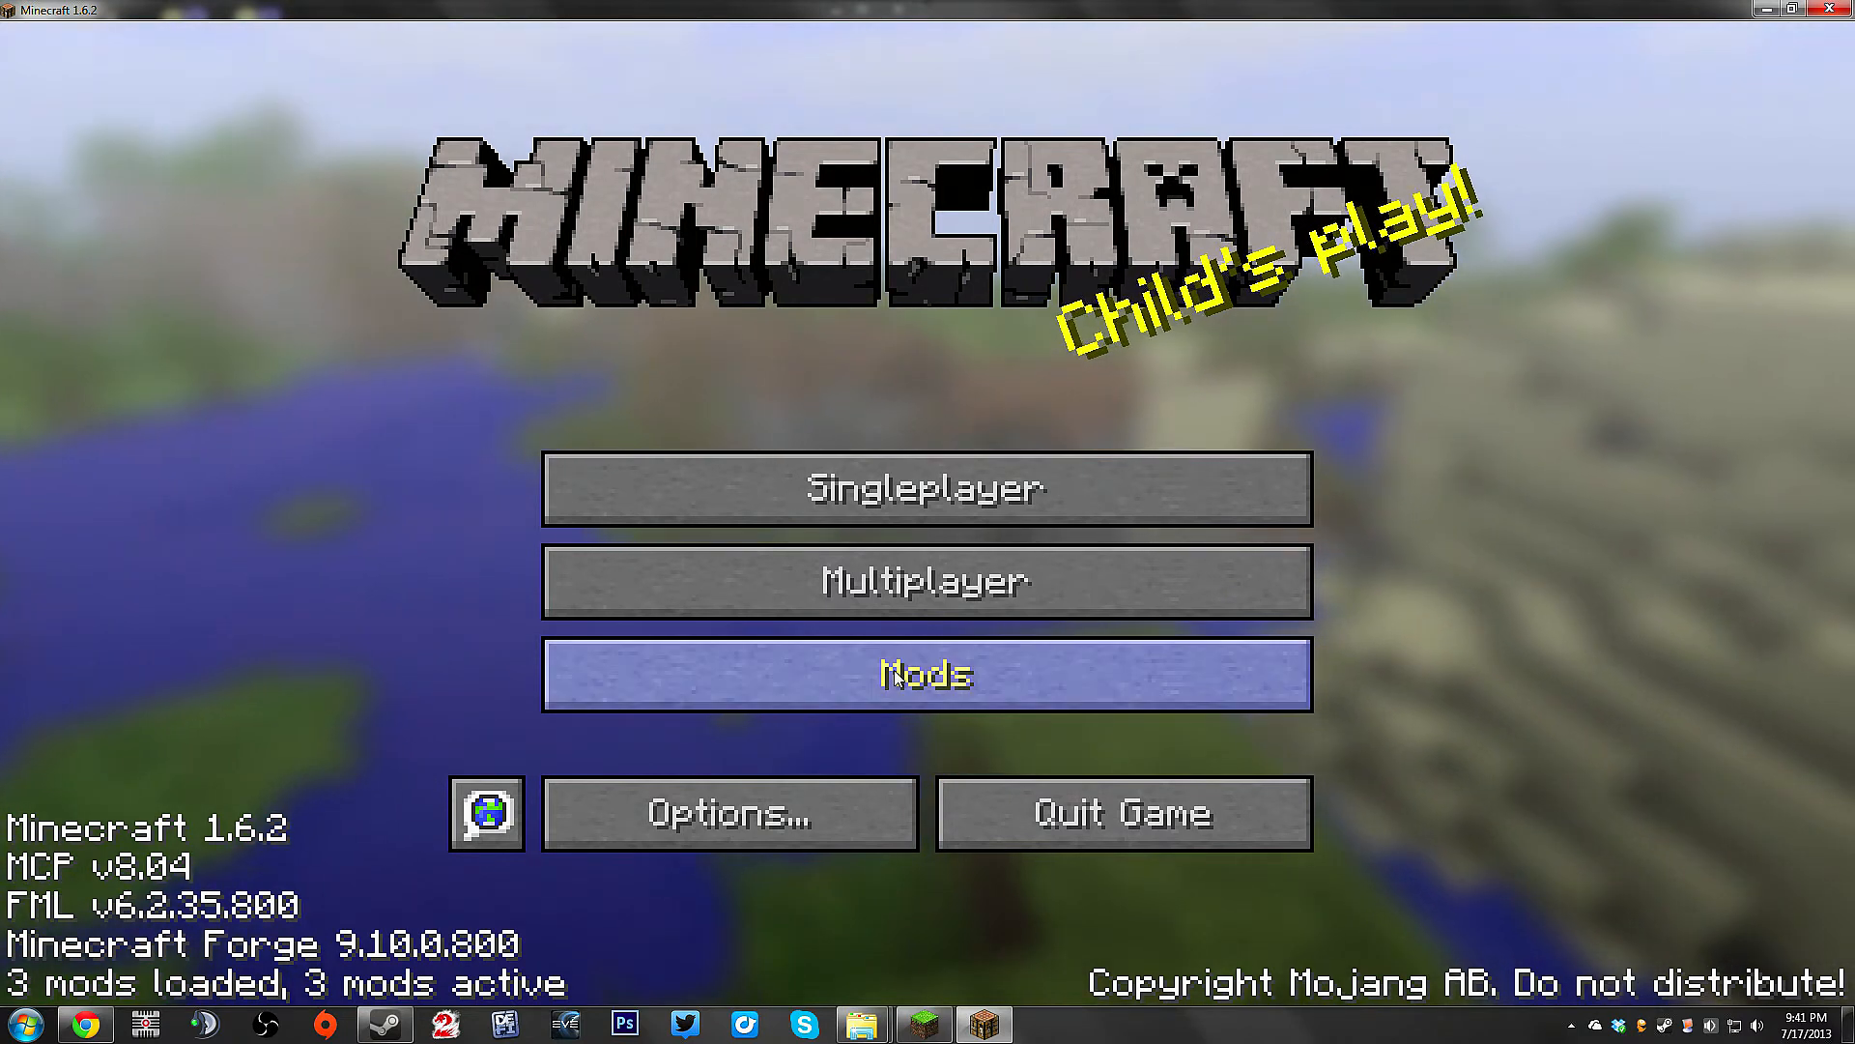
Review the mod list showing only three Forge core entries, then quit the game.
left_click(925, 675)
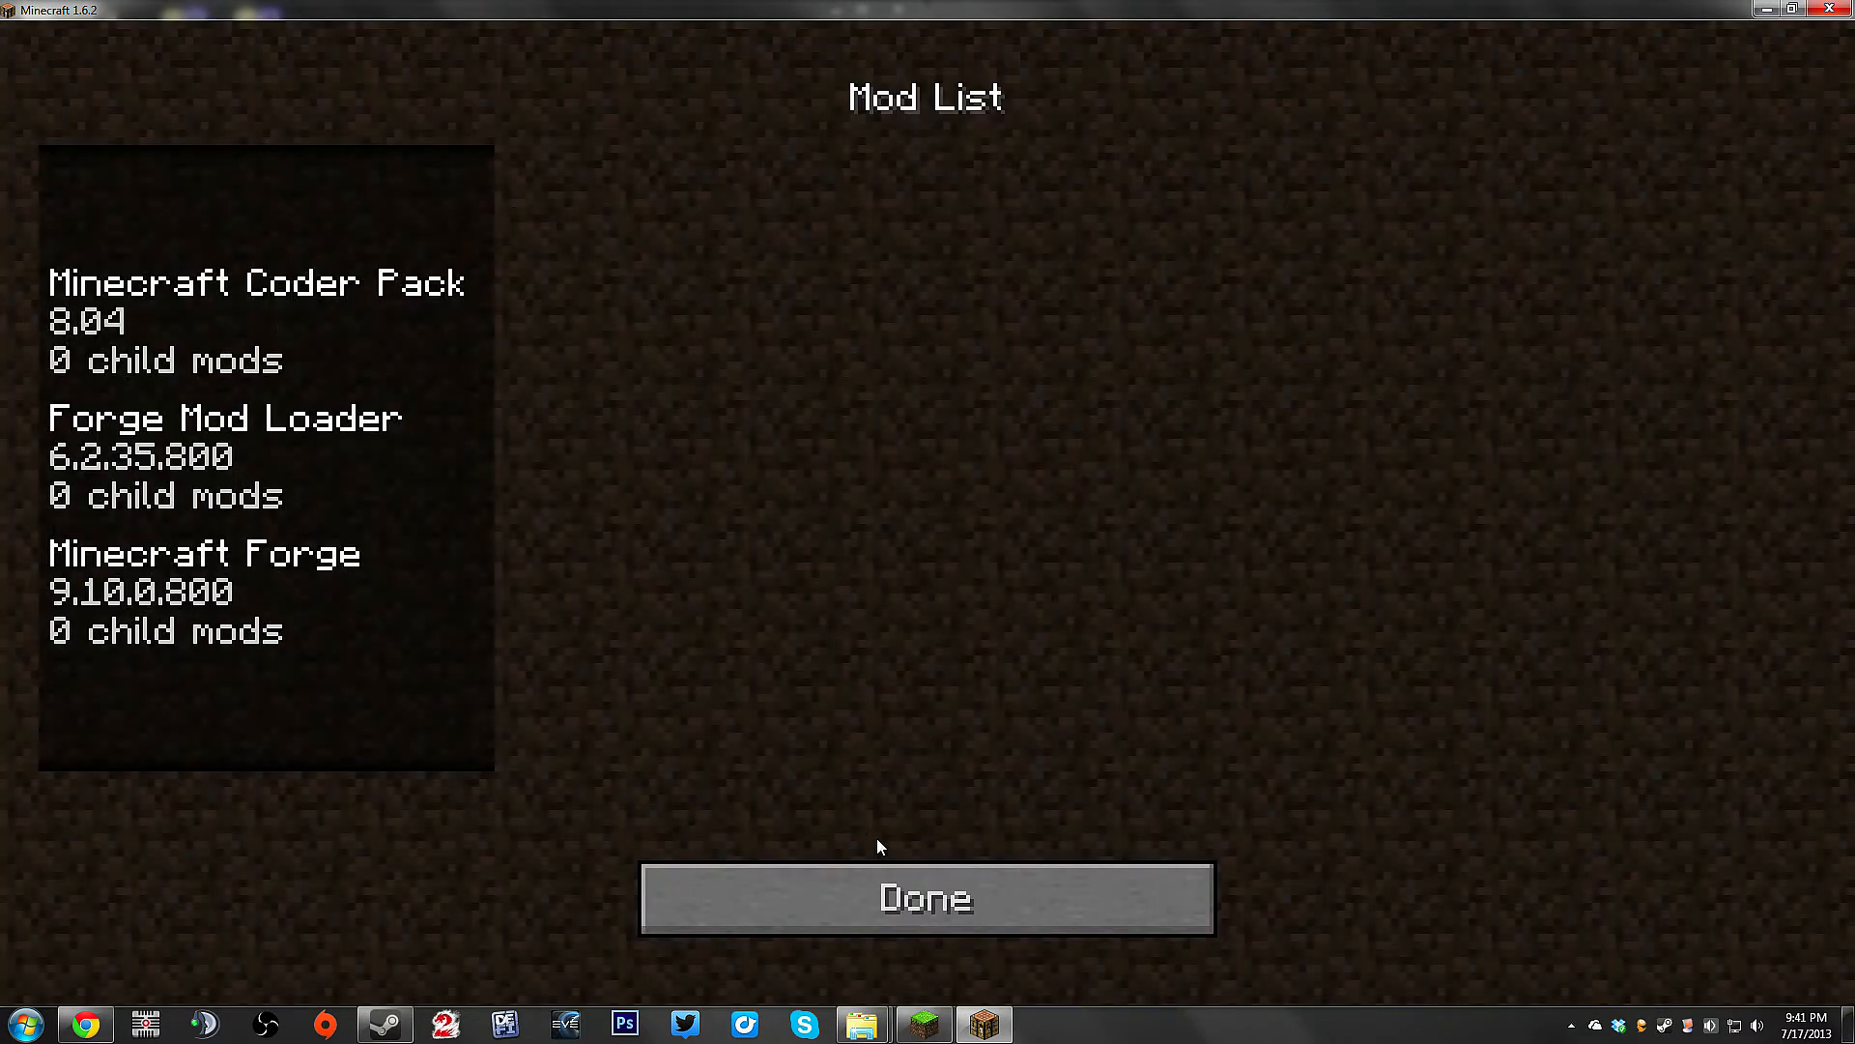
left_click(926, 897)
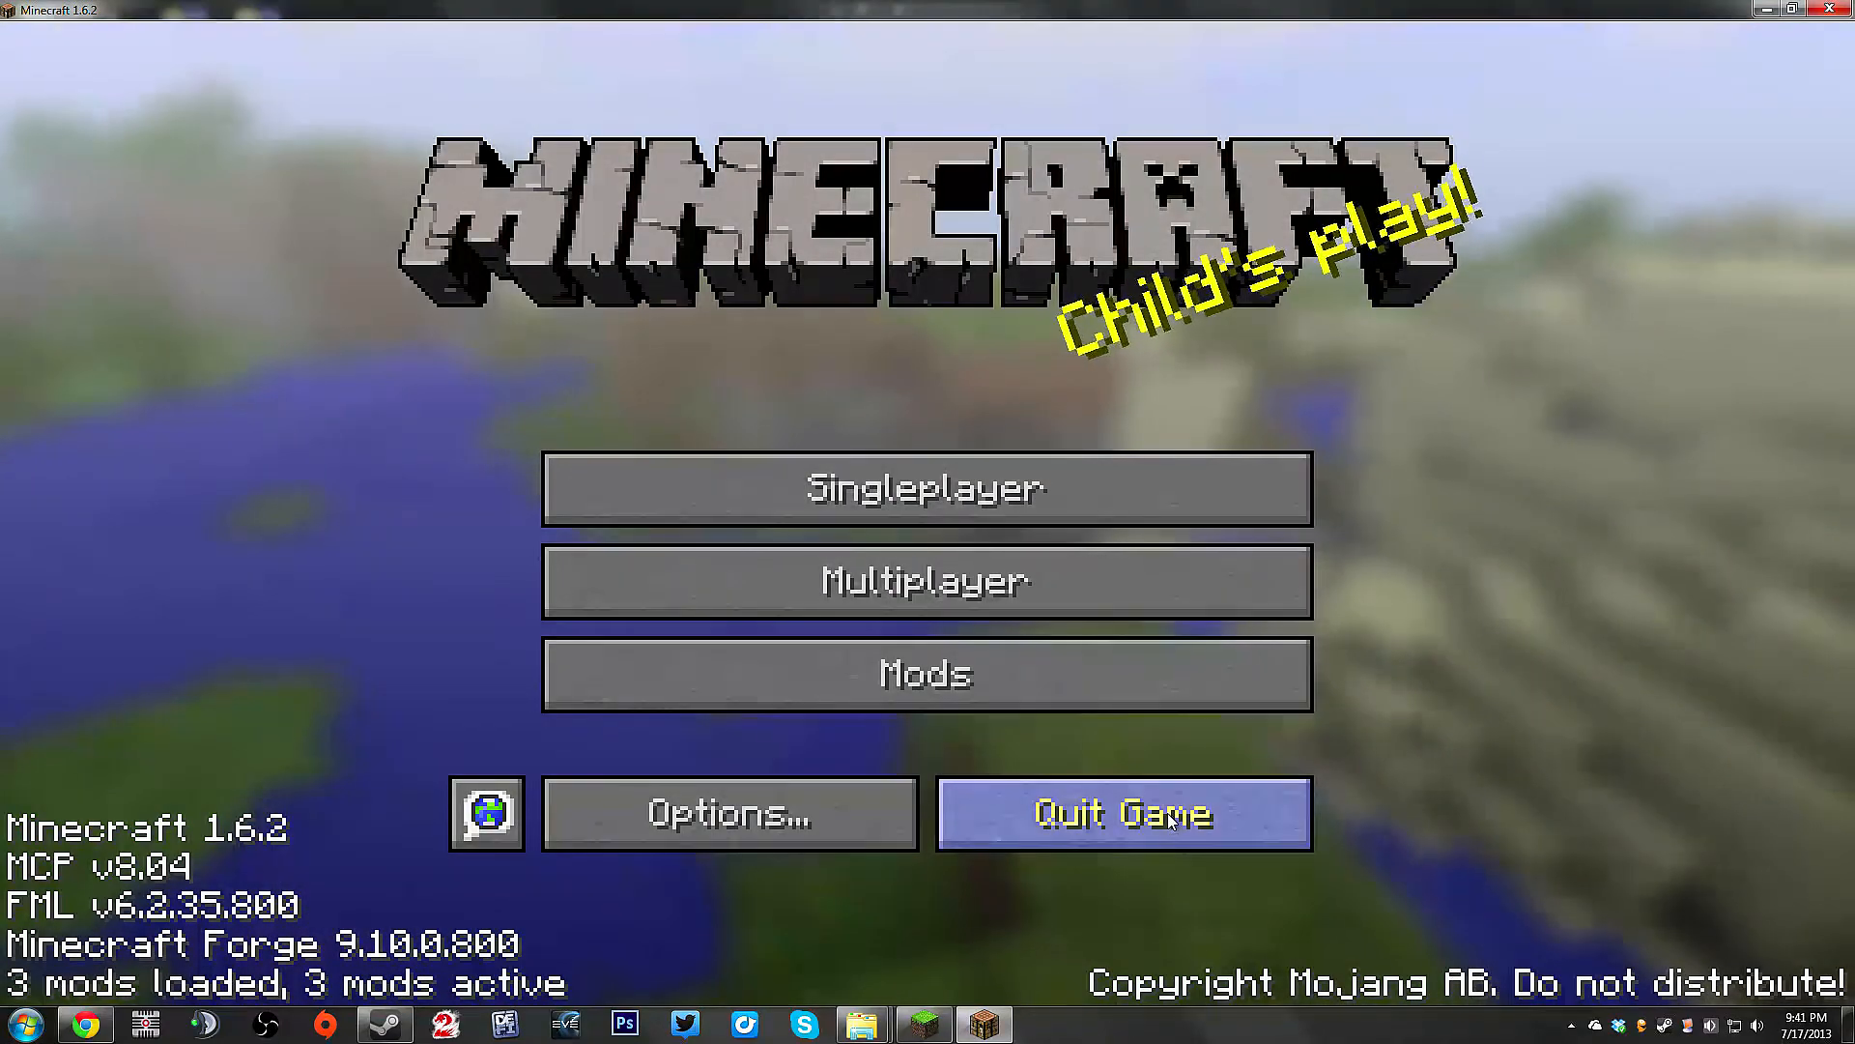
left_click(1121, 814)
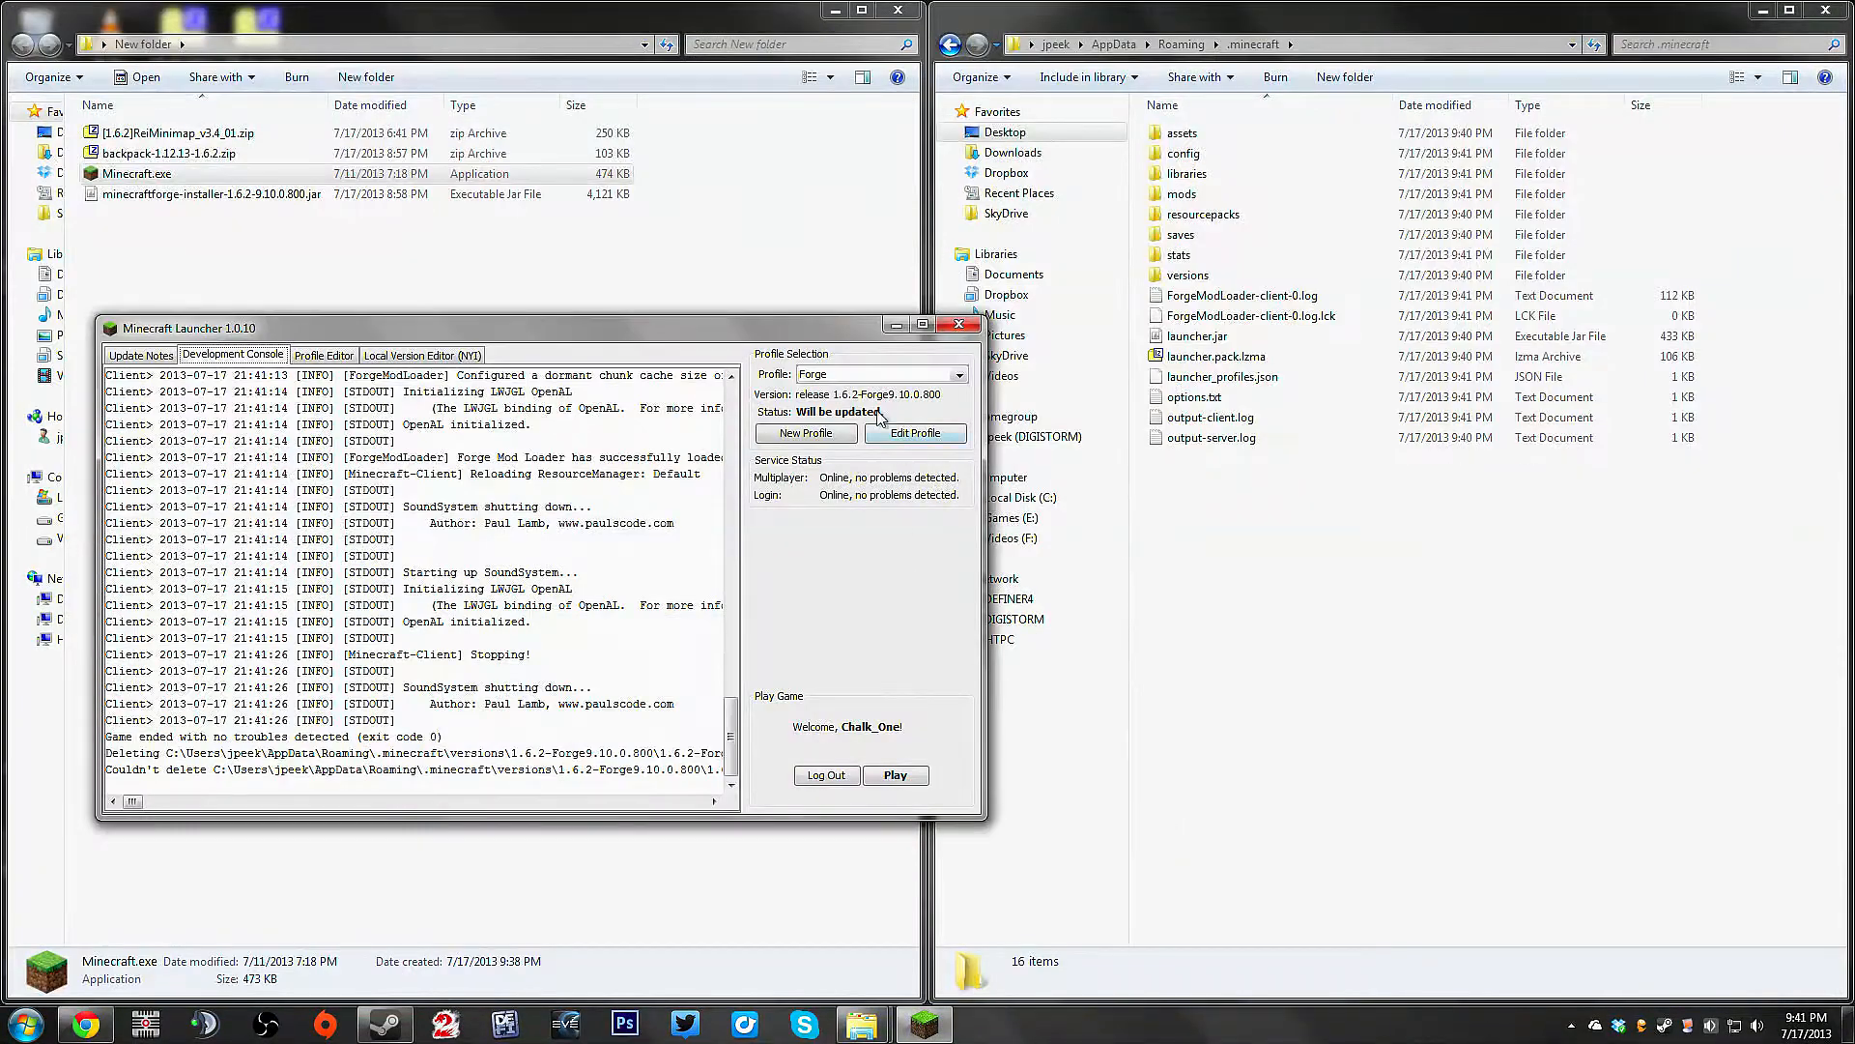
Copy the minimap and backpack zips into .minecraft\mods and reopen the launcher.
left_click_drag(190, 329, 462, 344)
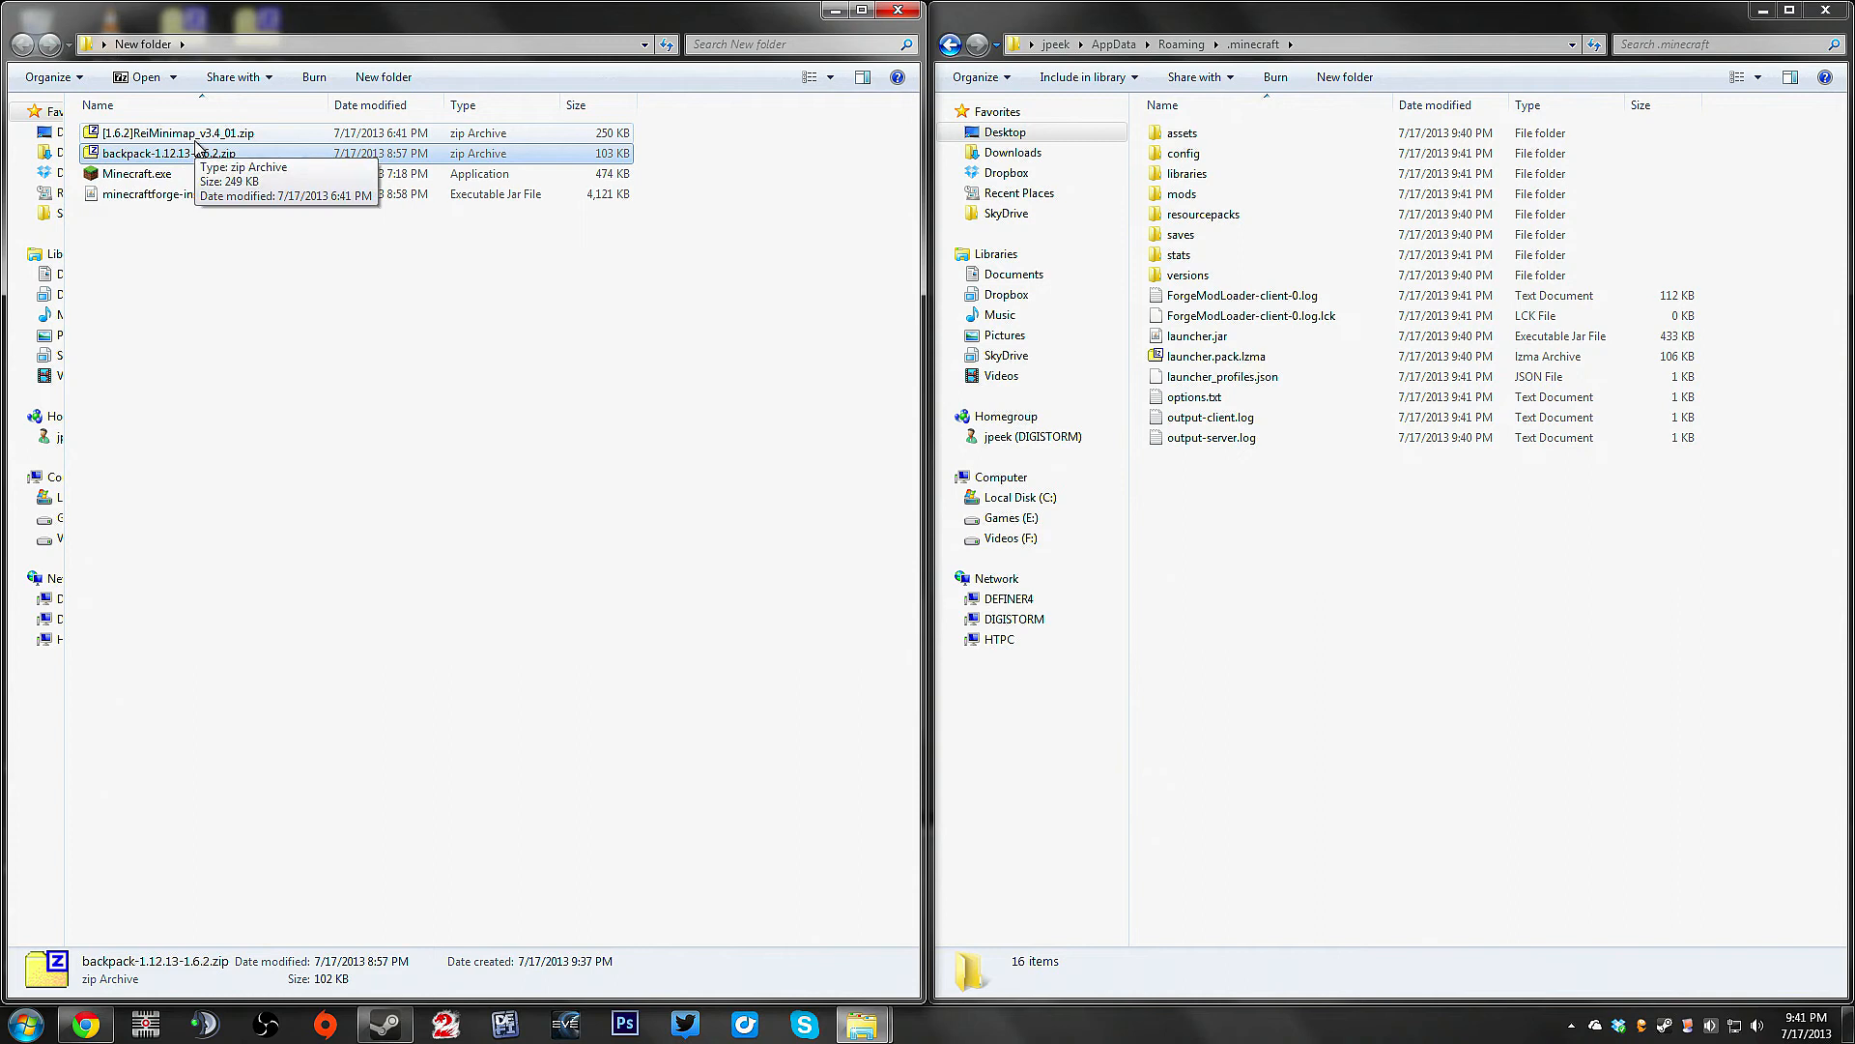
left_click(160, 134)
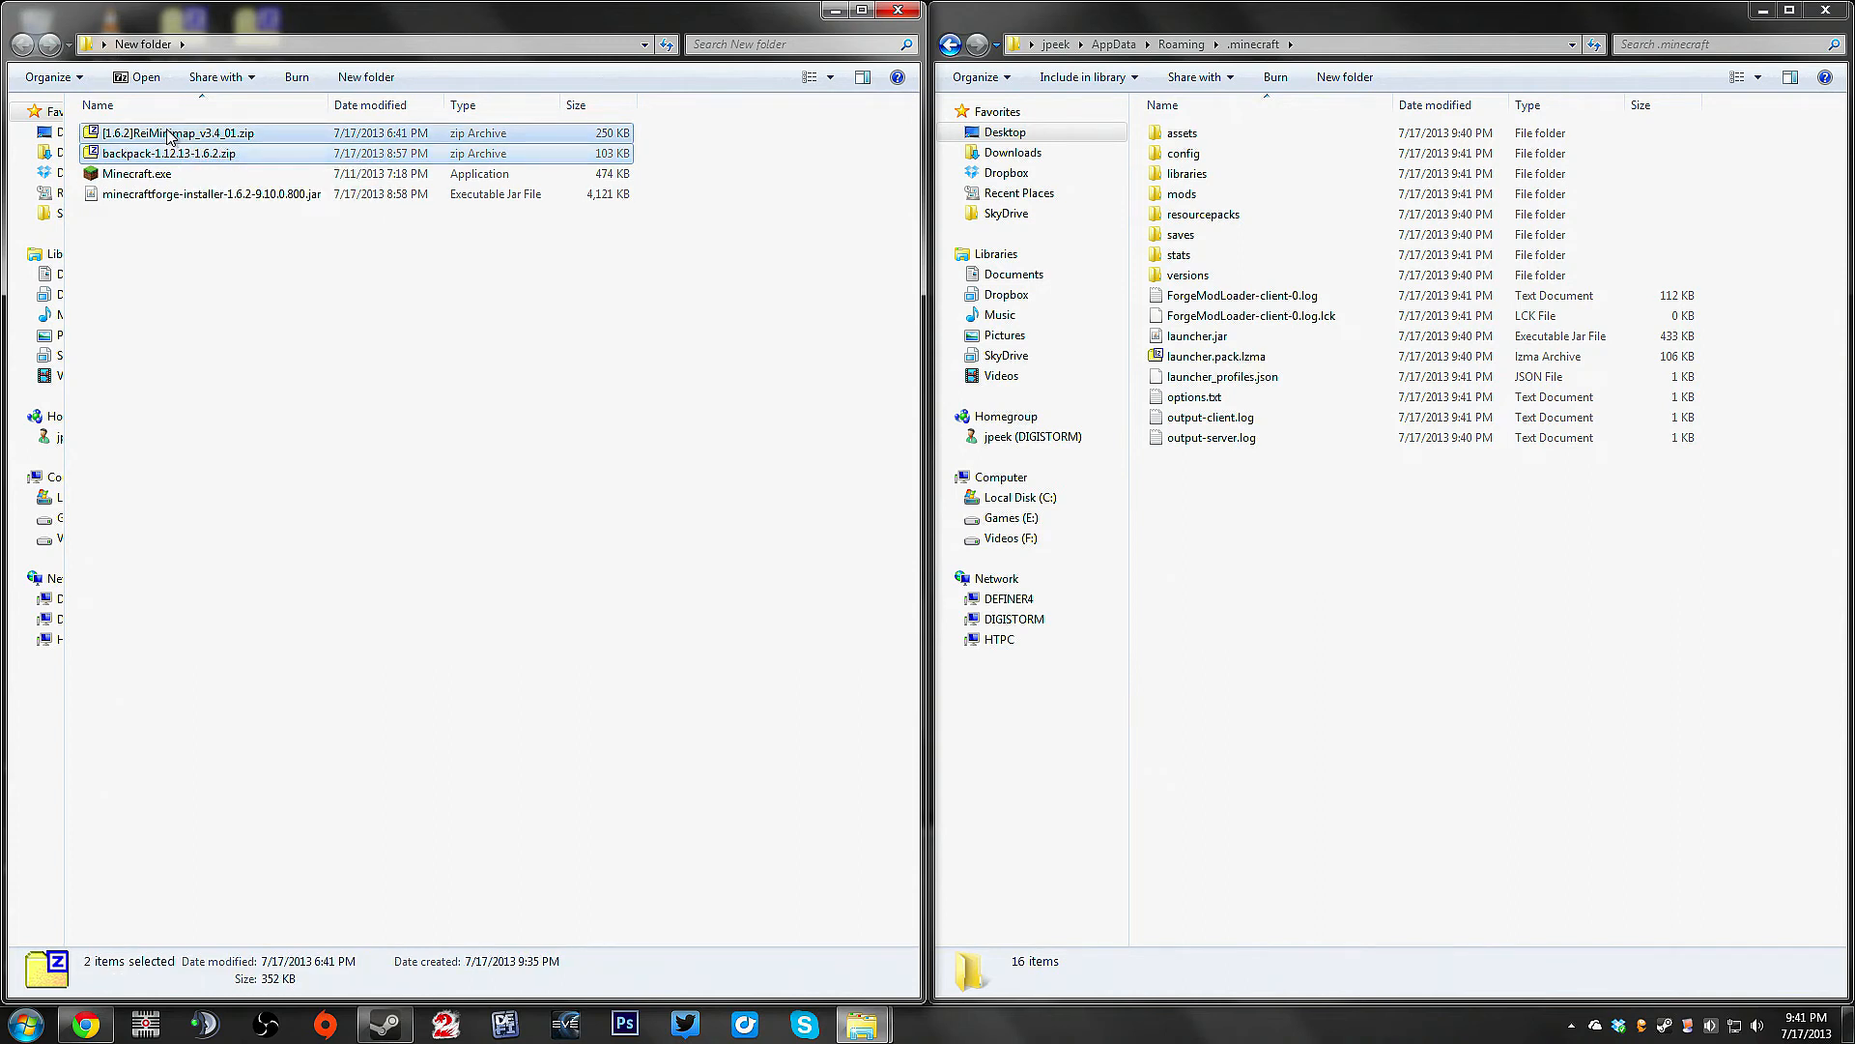
right_click(172, 133)
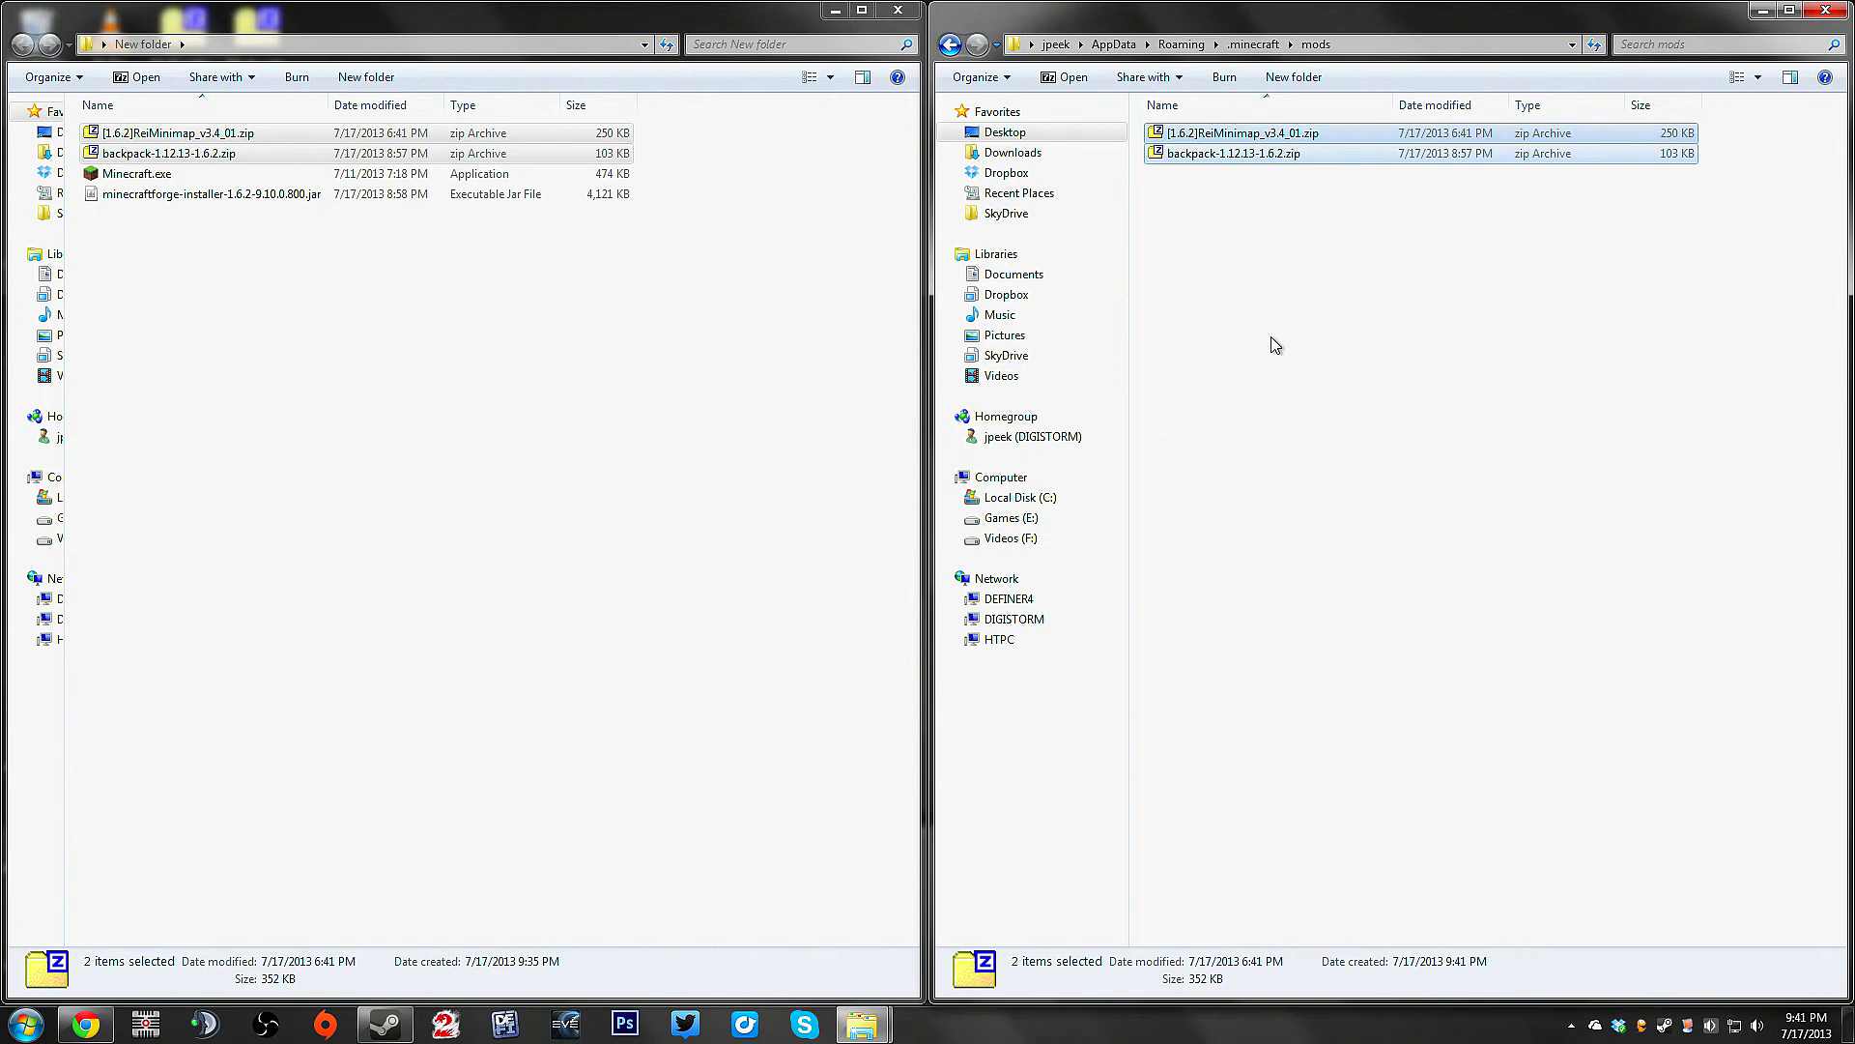
double_click(137, 172)
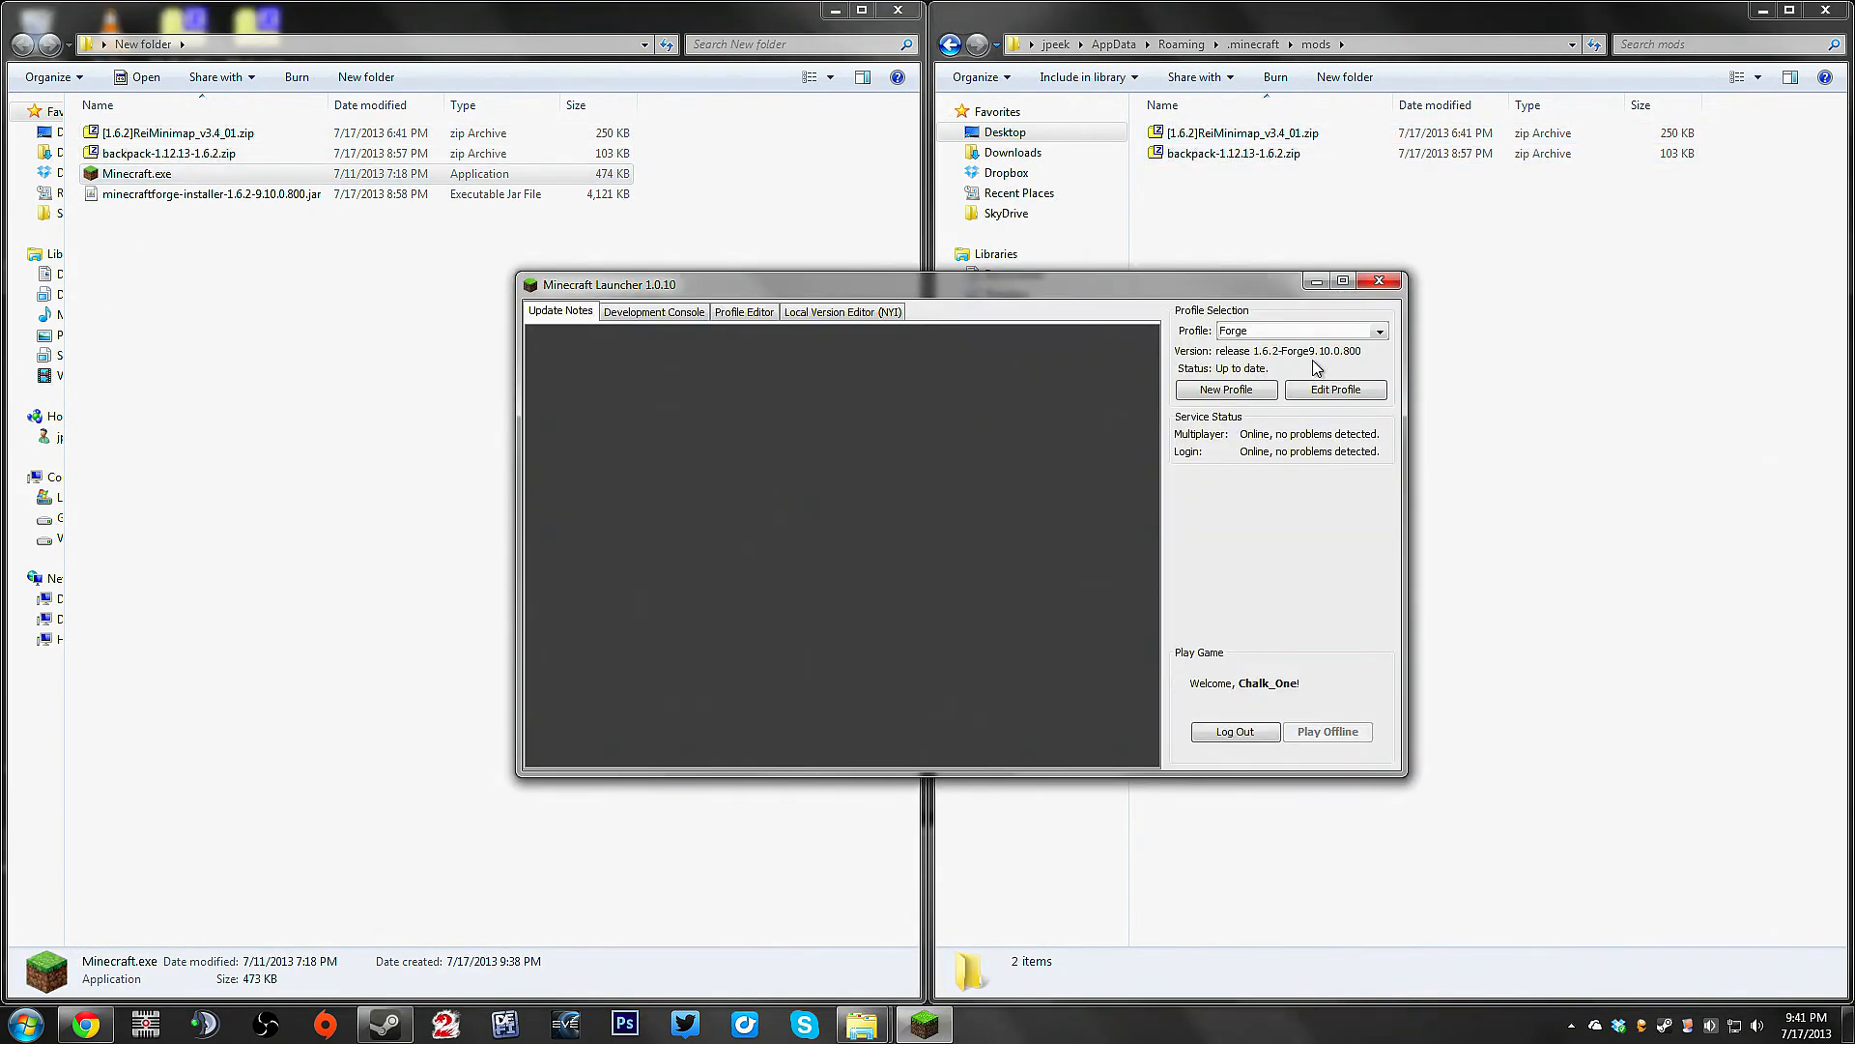
Play again on the Forge profile so the game starts with five mods loaded.
left_click(653, 311)
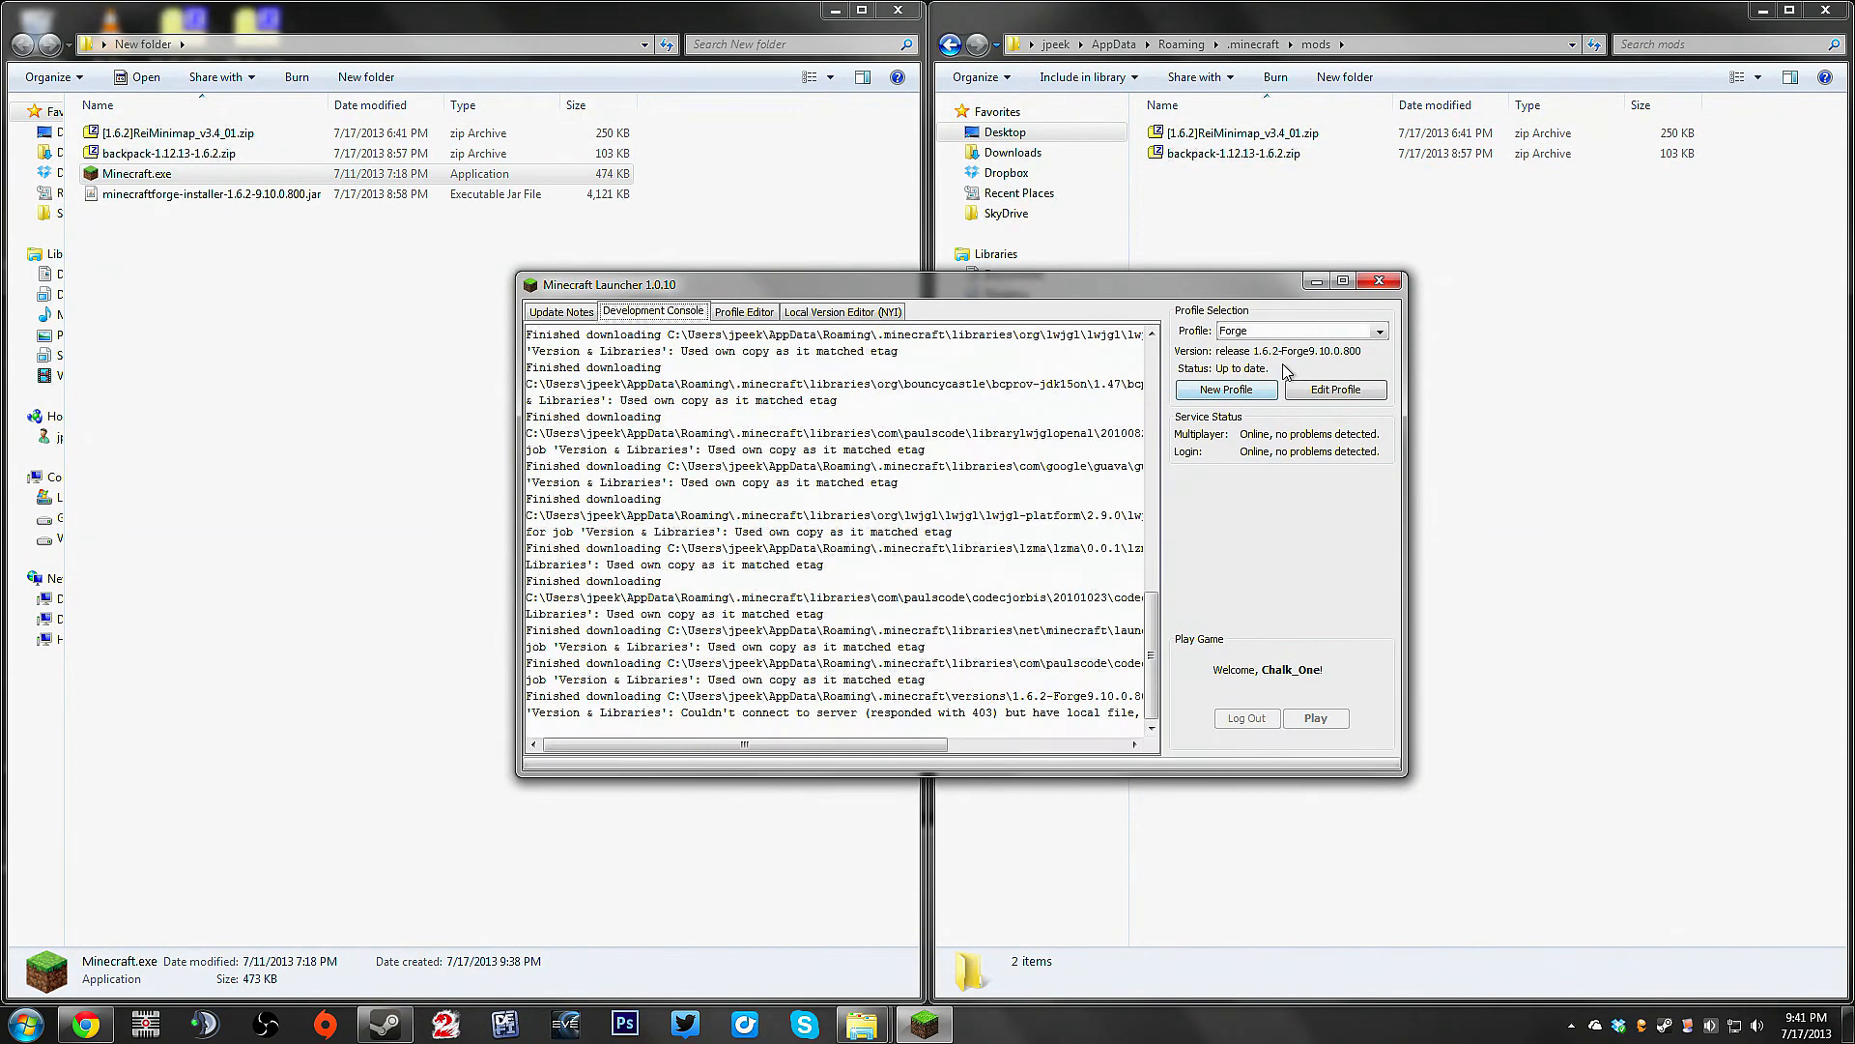
left_click(1316, 719)
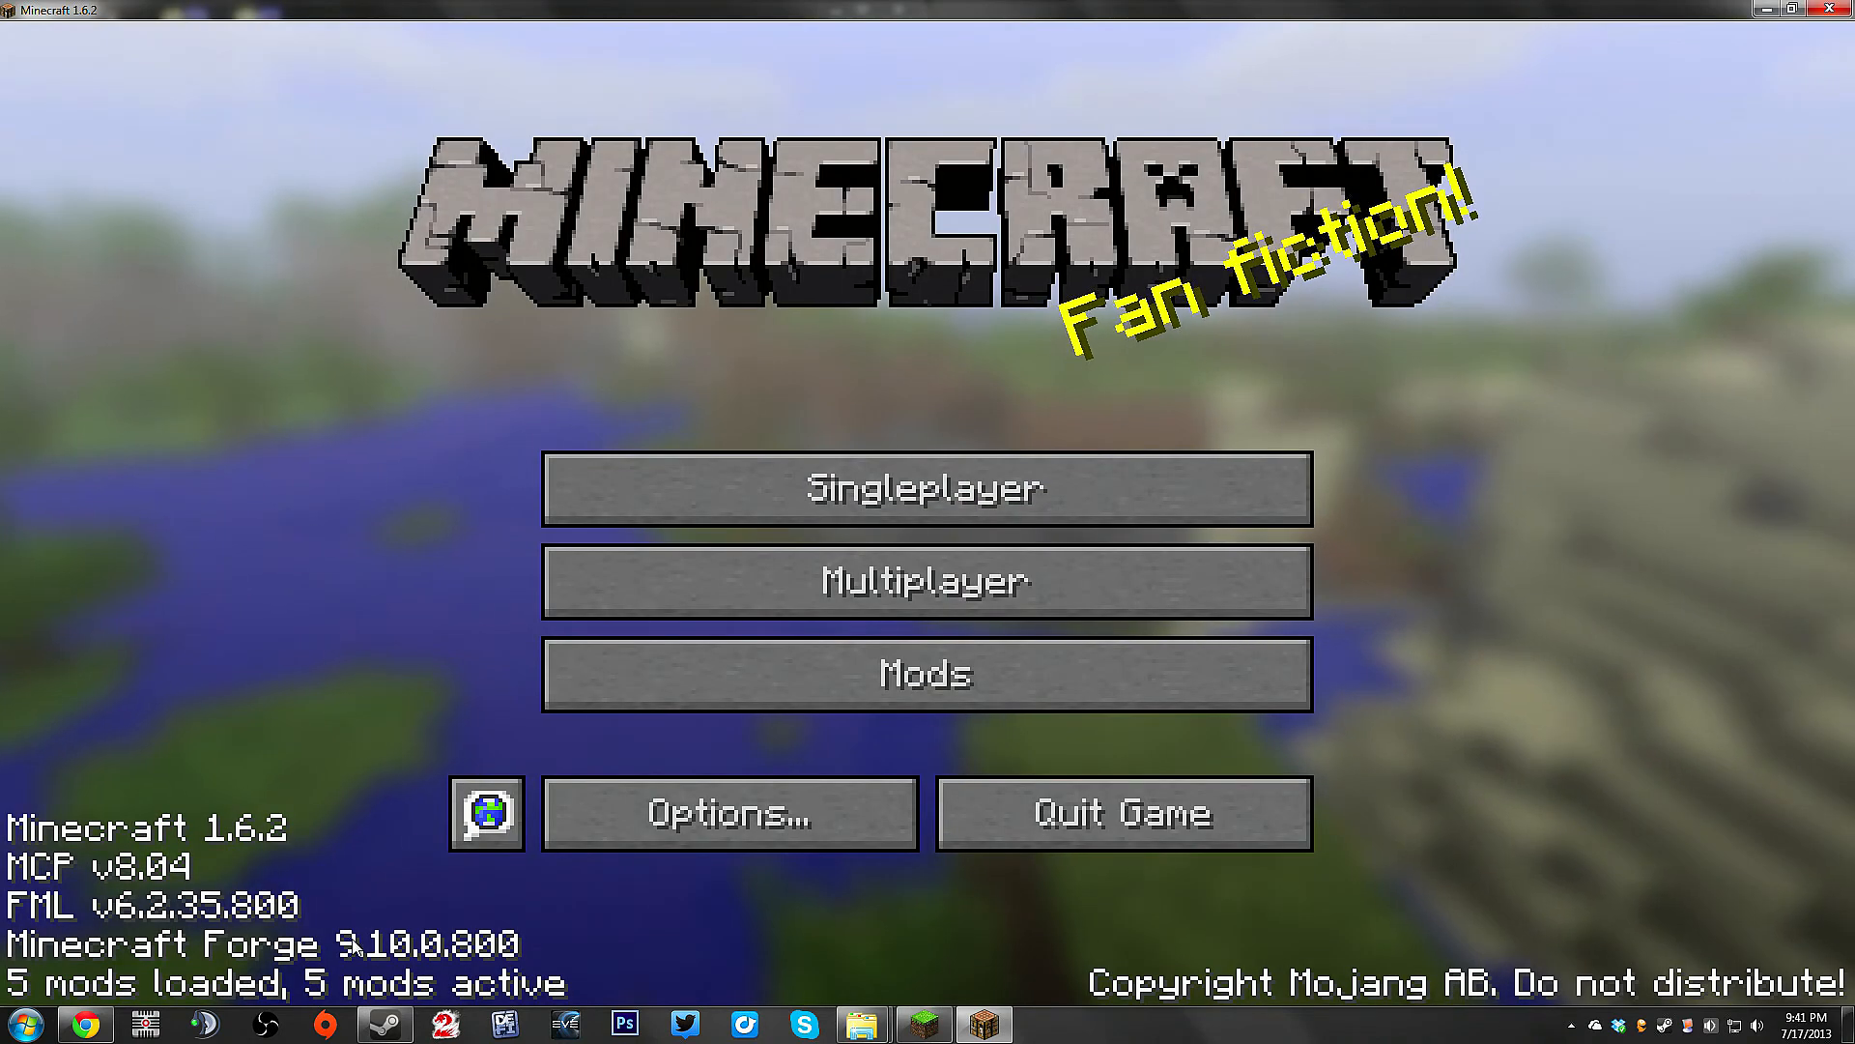
Confirm mod_ReiMinimap and Backpack in the mod list, then load the New World save.
left_click(926, 673)
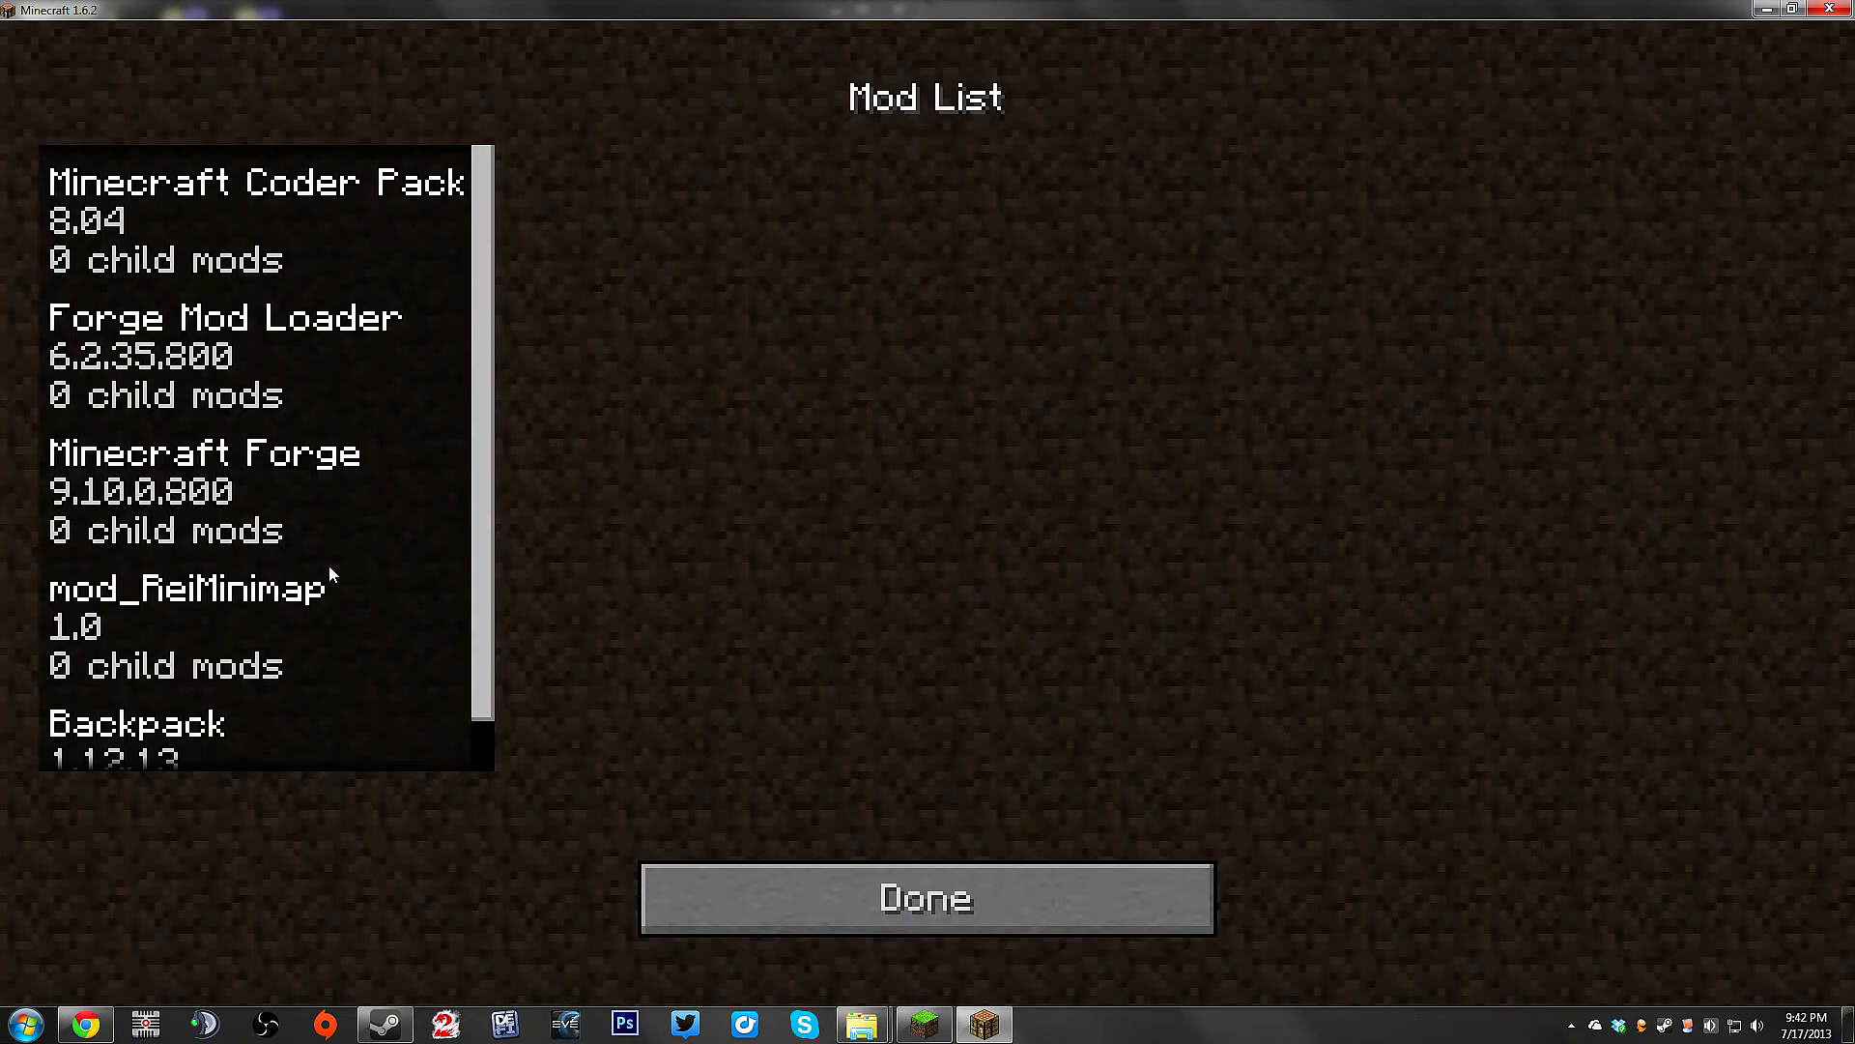
scroll("down", 3)
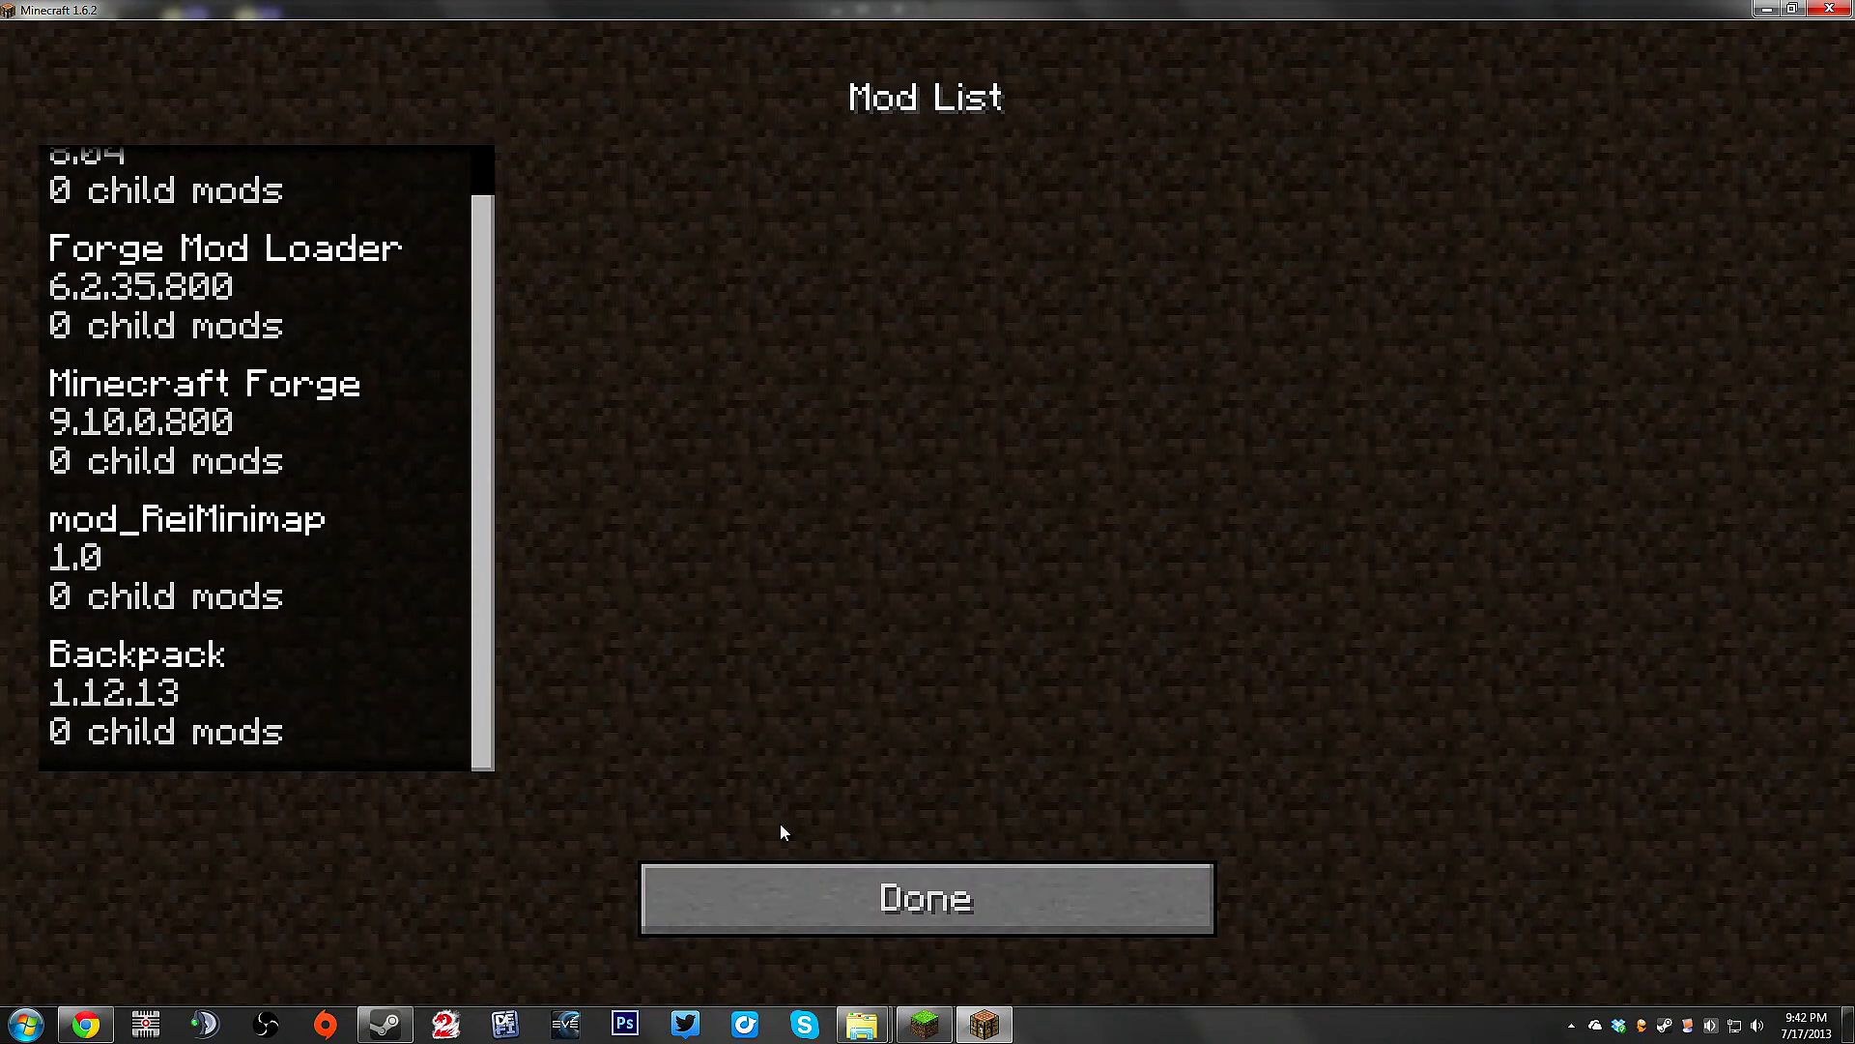
left_click(924, 897)
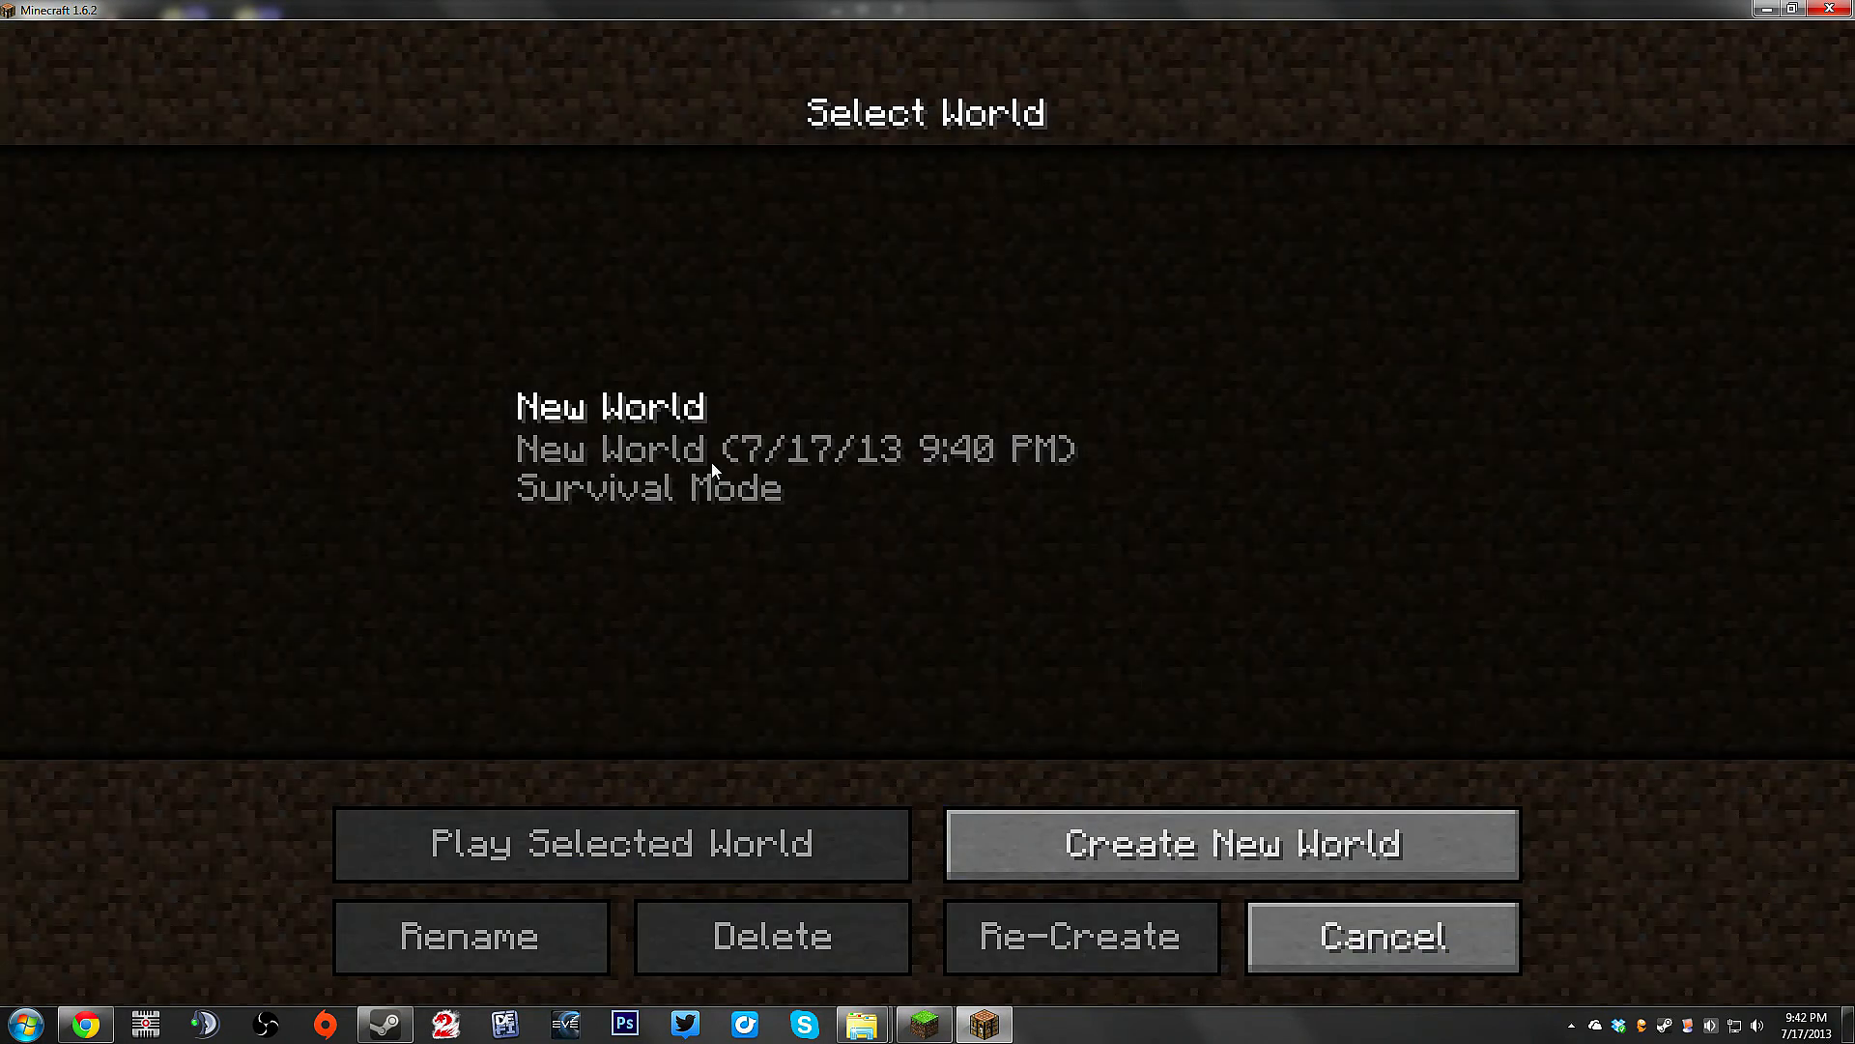
left_click(621, 843)
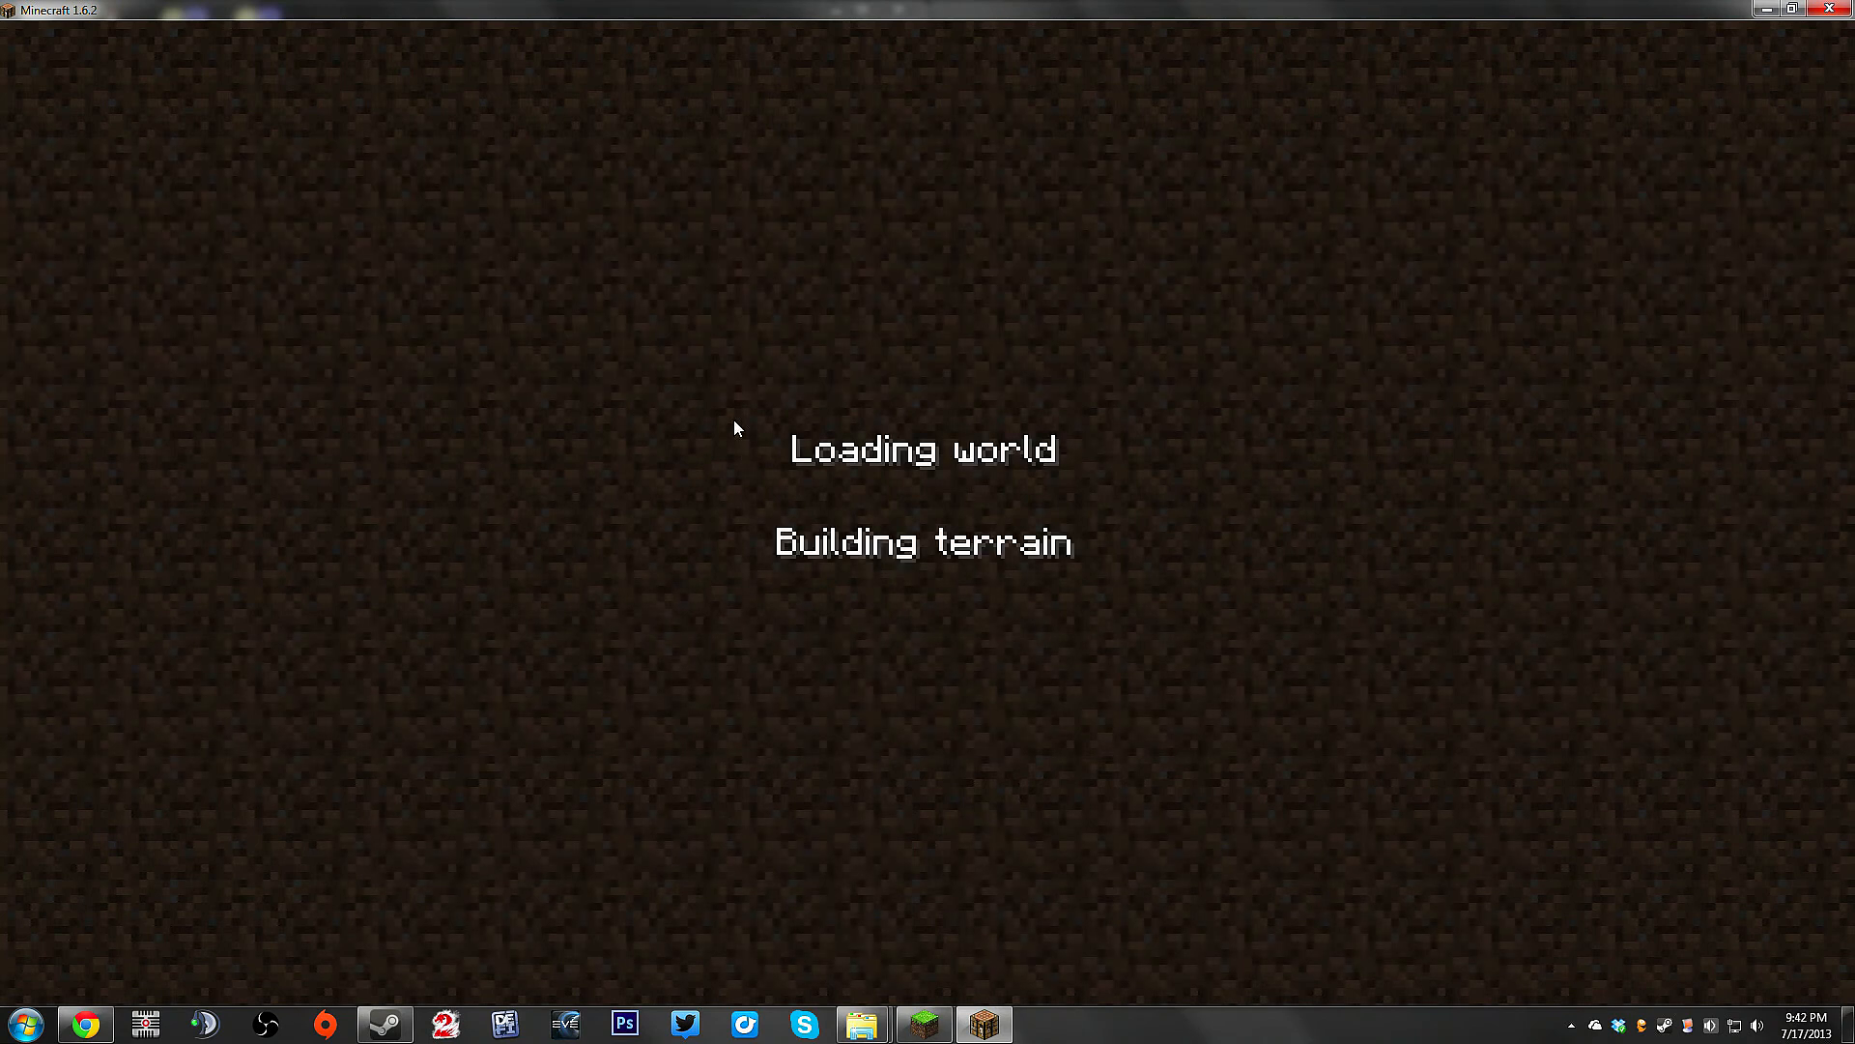